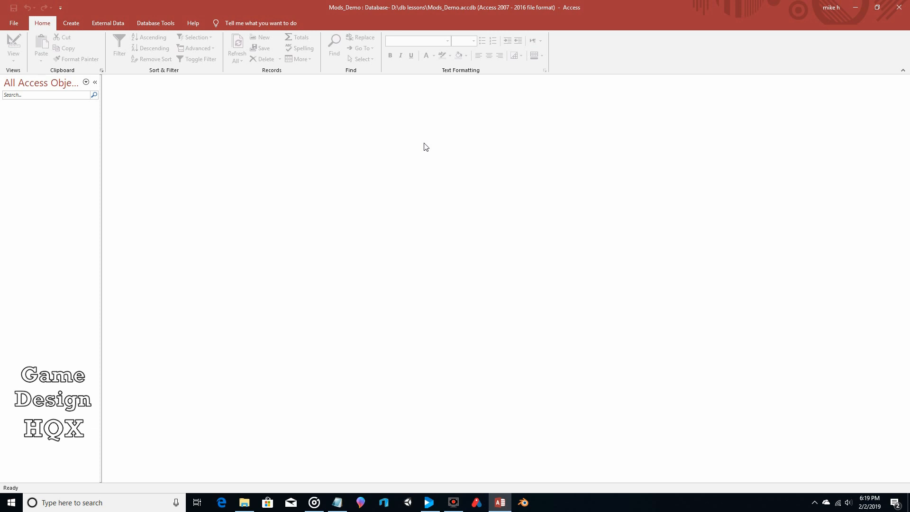
mouse_move(252, 123)
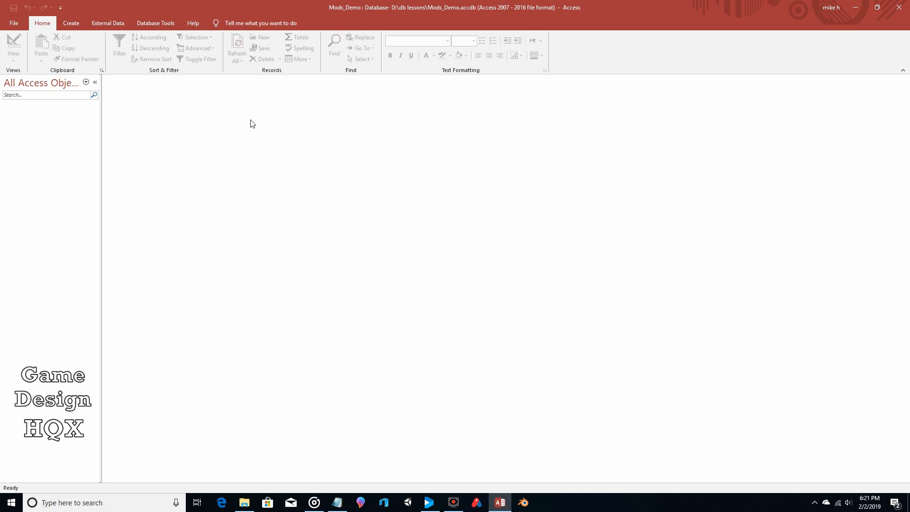
mouse_move(128, 129)
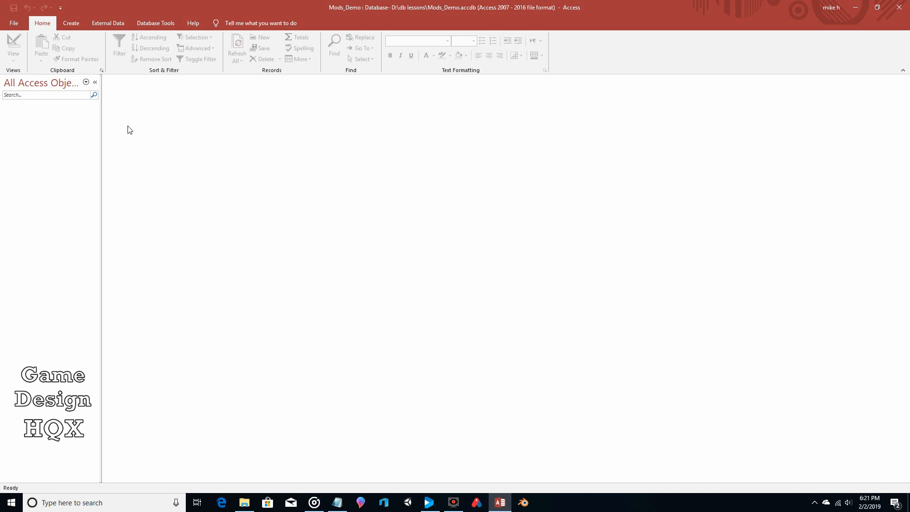
Step: Create a new blank form and switch it to Design View
left_click(70, 23)
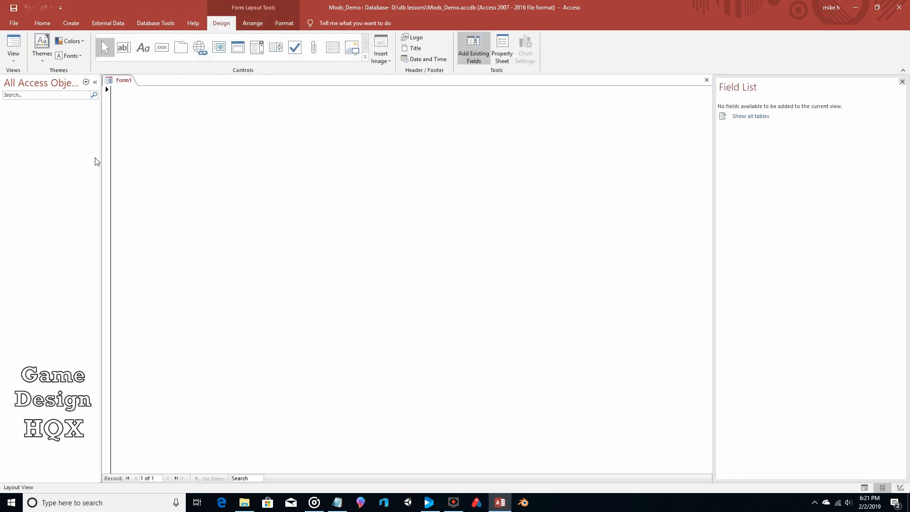
mouse_move(2, 104)
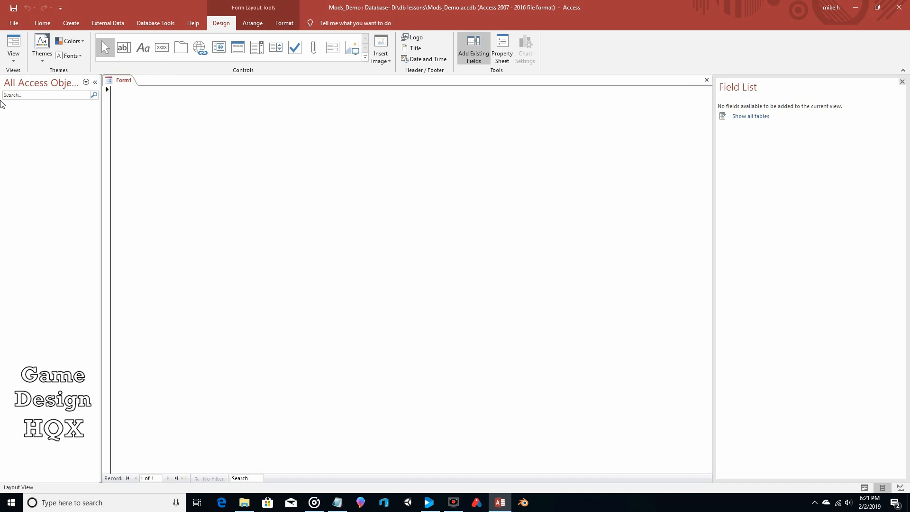
left_click(12, 47)
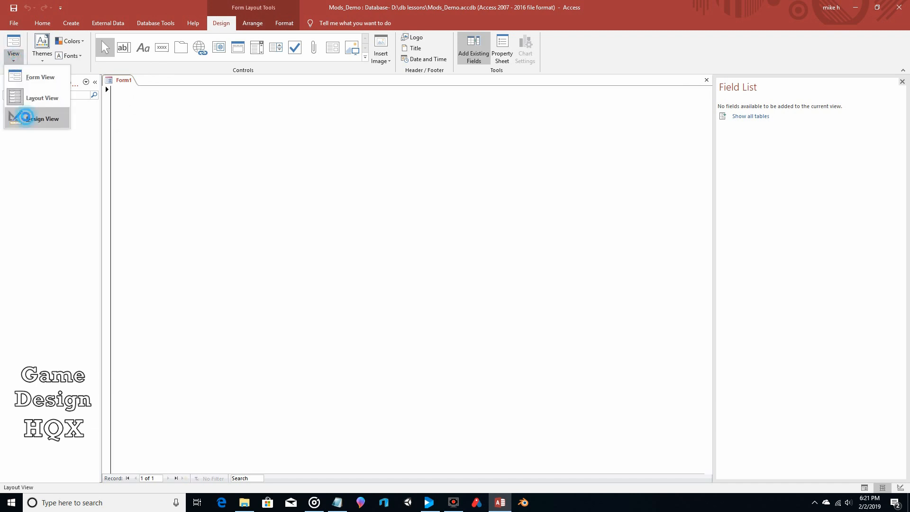
left_click(43, 118)
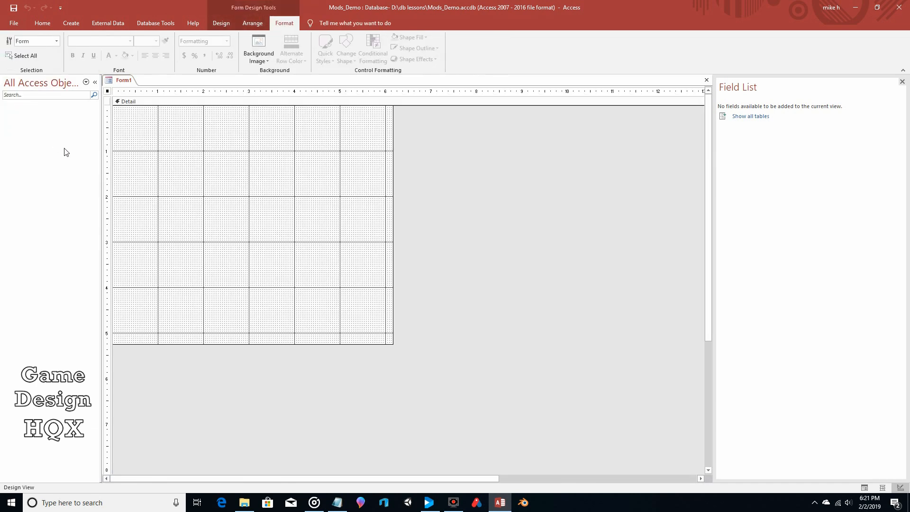
mouse_move(257, 49)
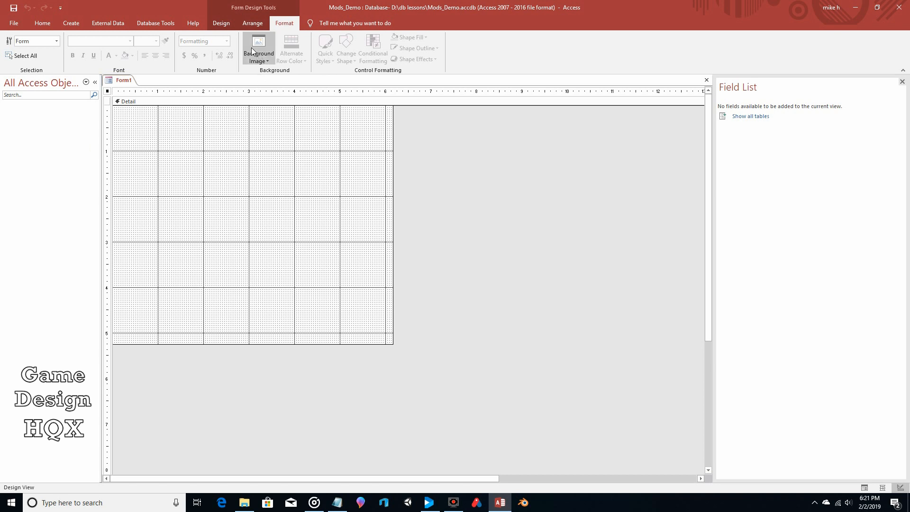
Step: Set the form's Record Selectors and Navigation Buttons properties to No
left_click(221, 22)
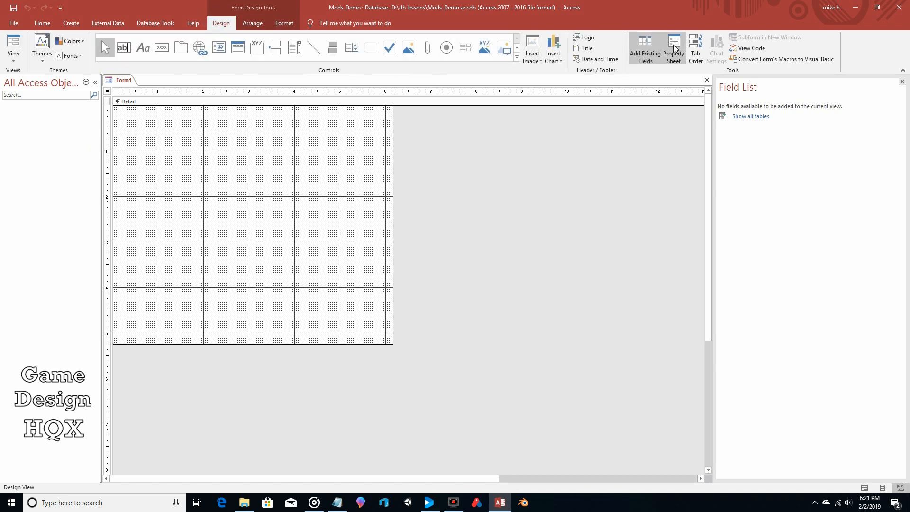
left_click(672, 49)
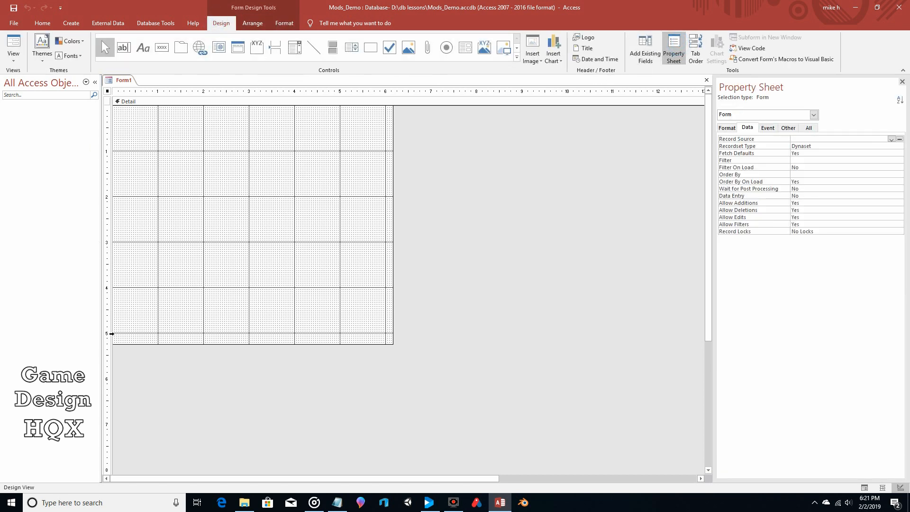
mouse_move(691, 339)
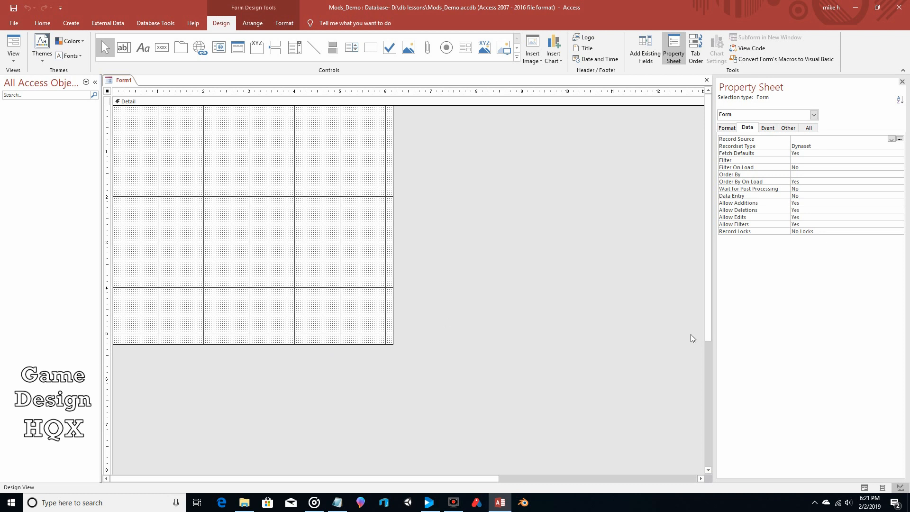
mouse_move(745, 137)
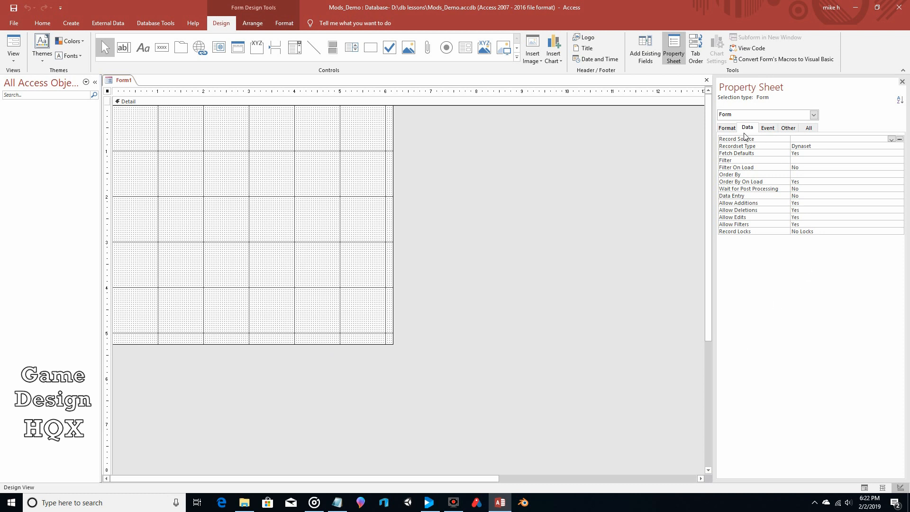
left_click(726, 127)
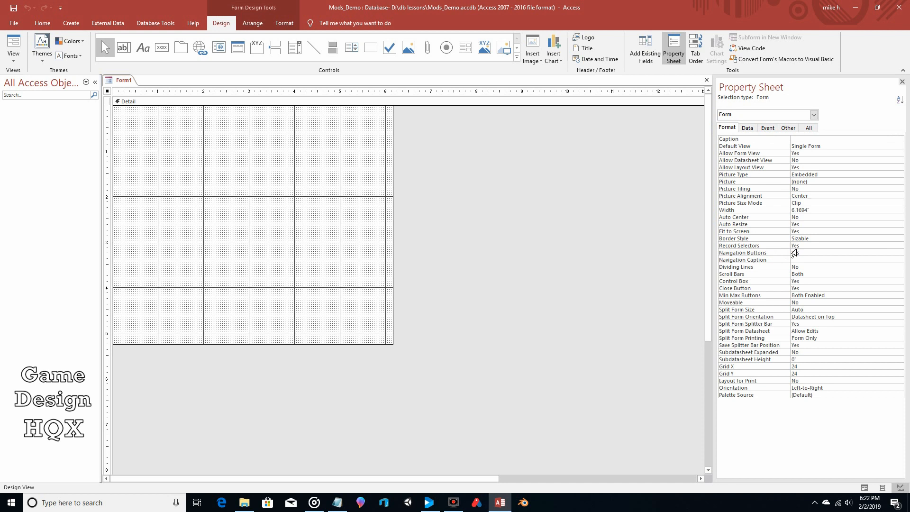
left_click(901, 245)
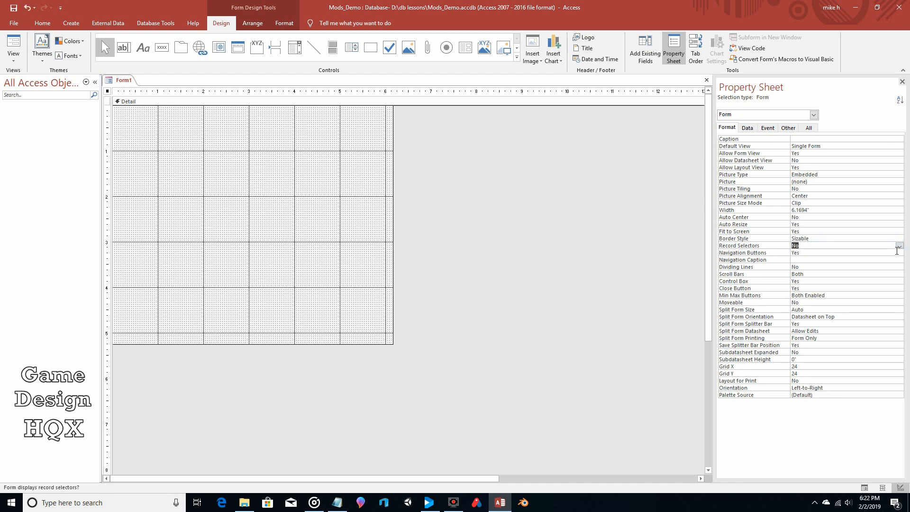
left_click(898, 253)
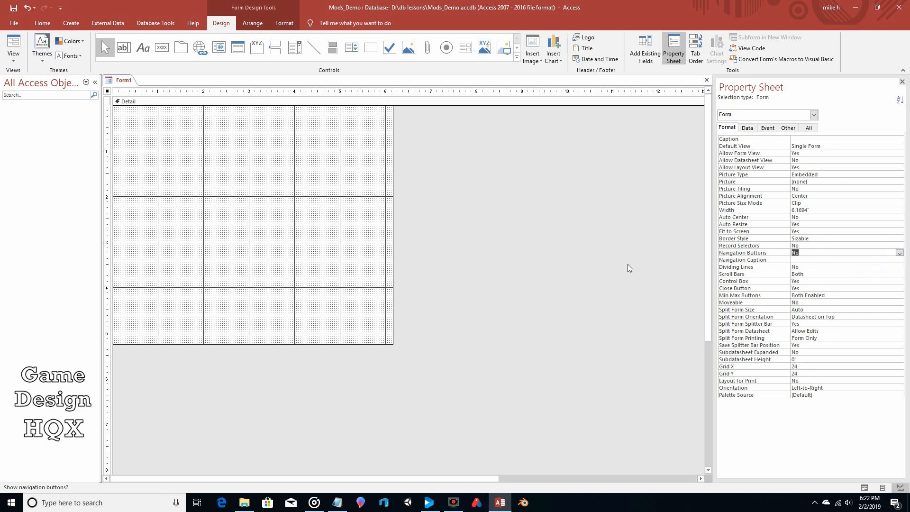
mouse_move(217, 214)
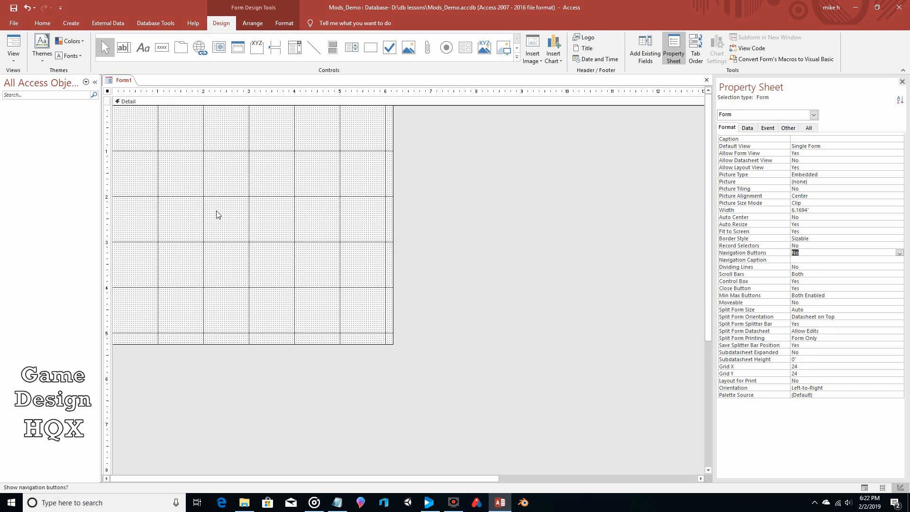
mouse_move(132, 117)
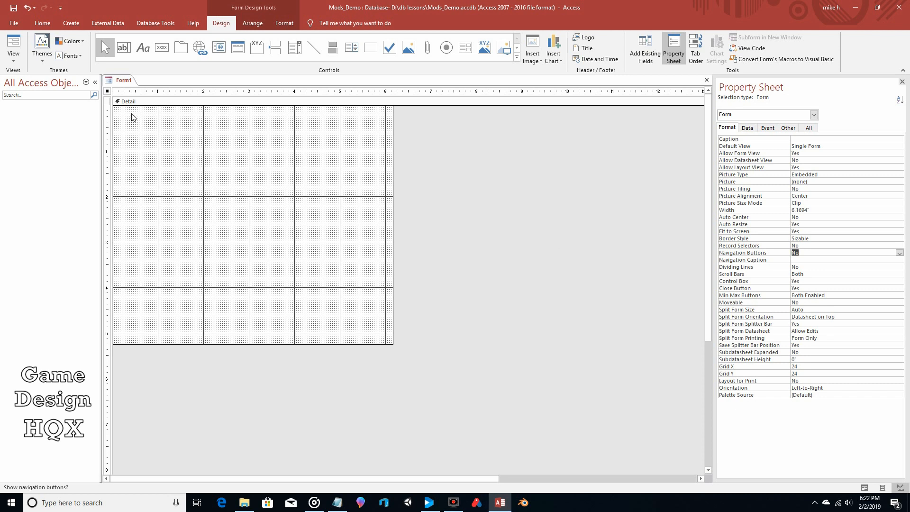
mouse_move(165, 60)
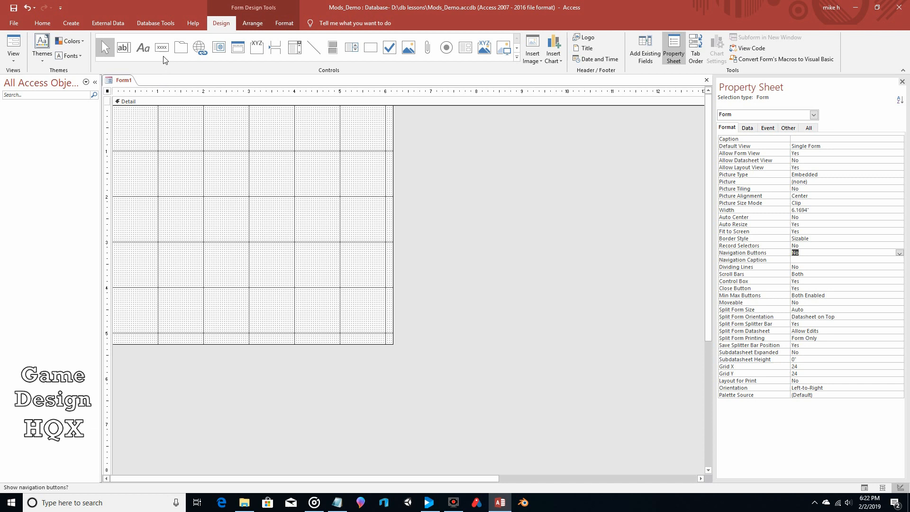
Step: Draw an unbound text box near the top of the form
left_click(162, 47)
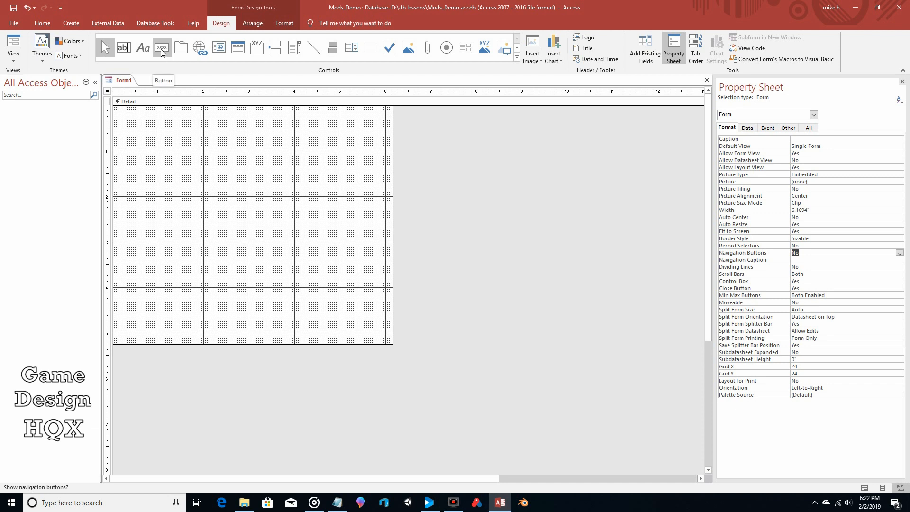
left_click(123, 47)
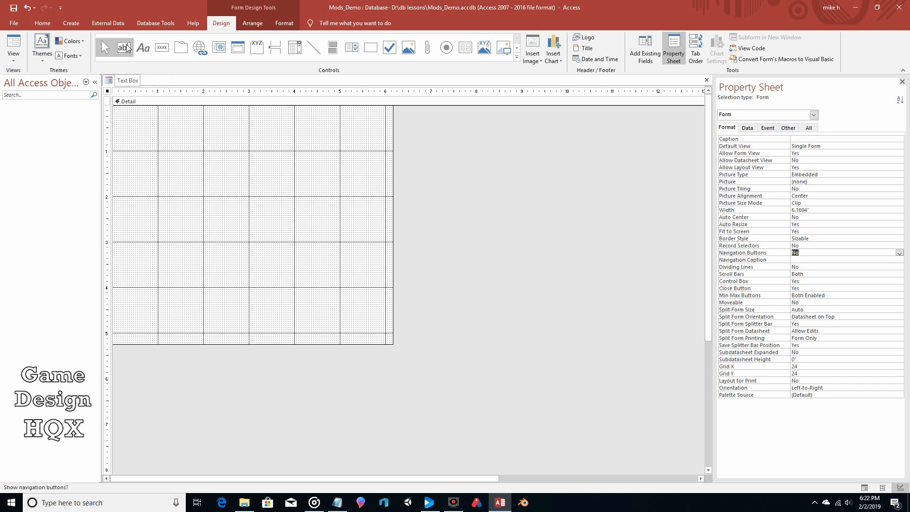
left_click_drag(191, 160, 206, 169)
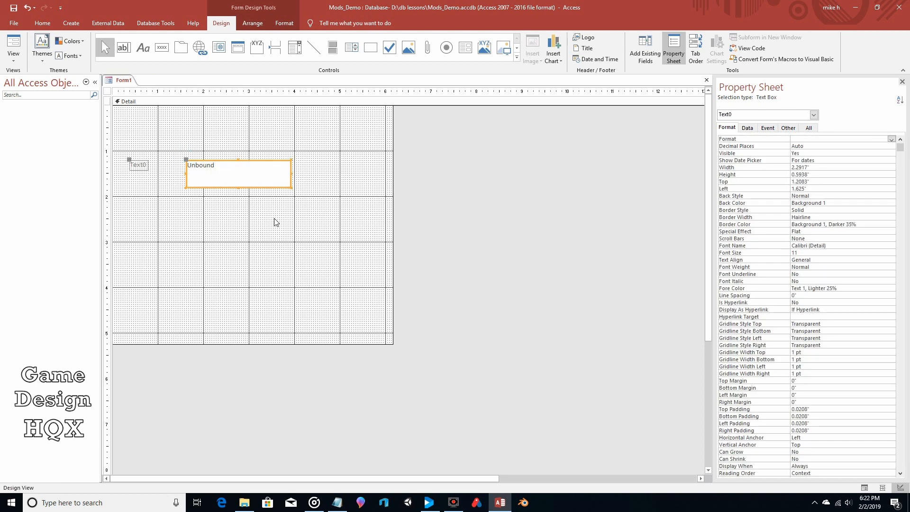
mouse_move(200, 206)
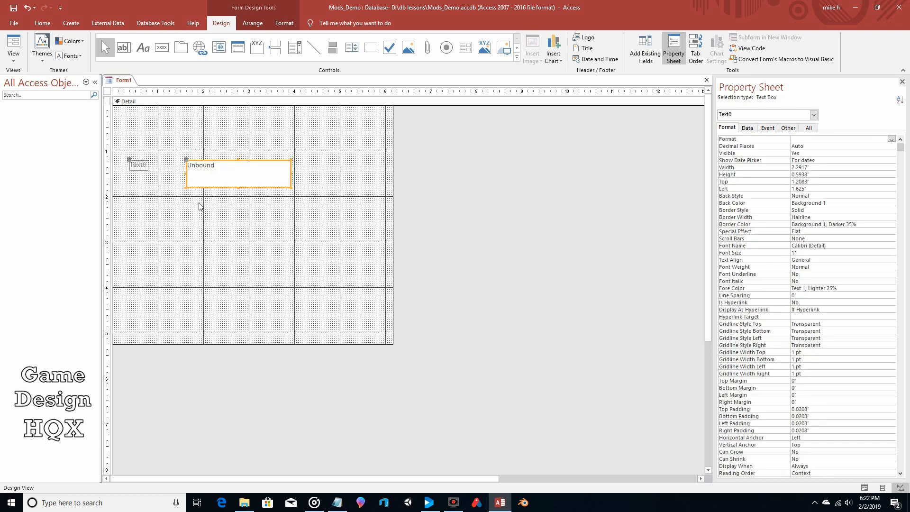
mouse_move(203, 206)
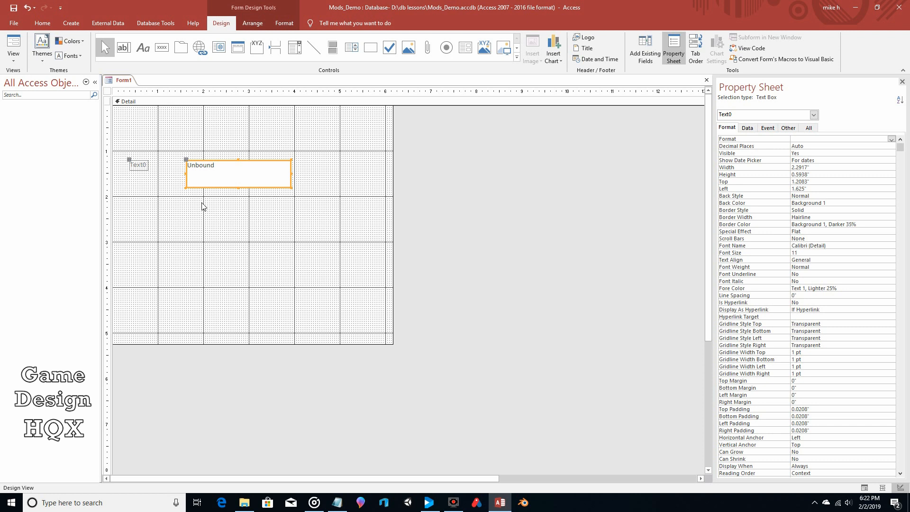
mouse_move(248, 182)
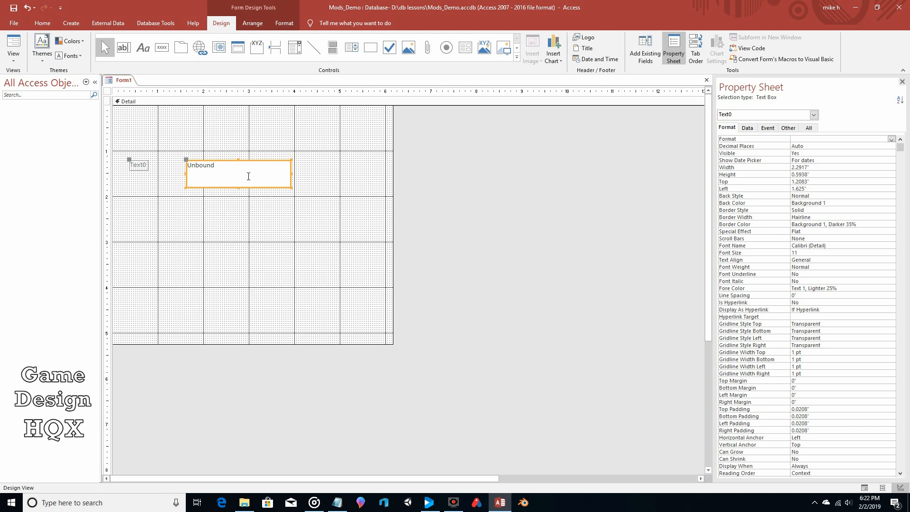
mouse_move(207, 246)
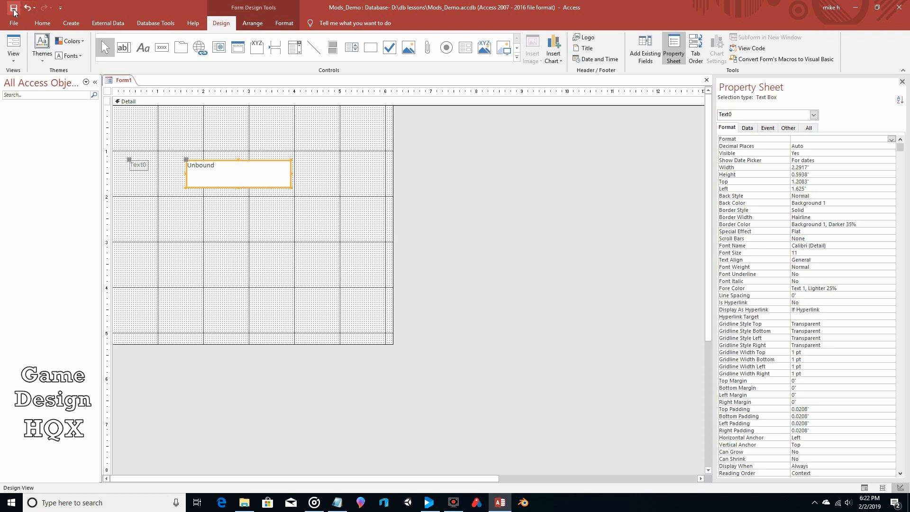
Step: Save the form as Form1 and close it
left_click(12, 7)
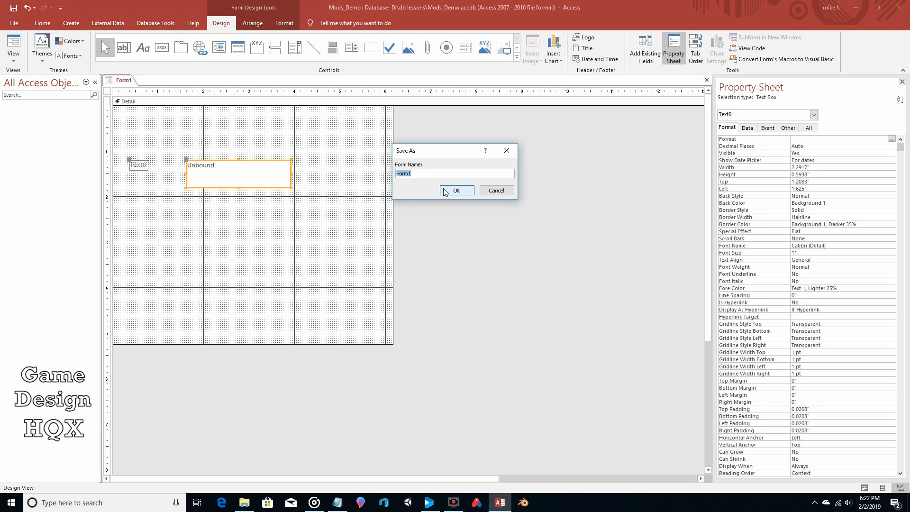
mouse_move(455, 192)
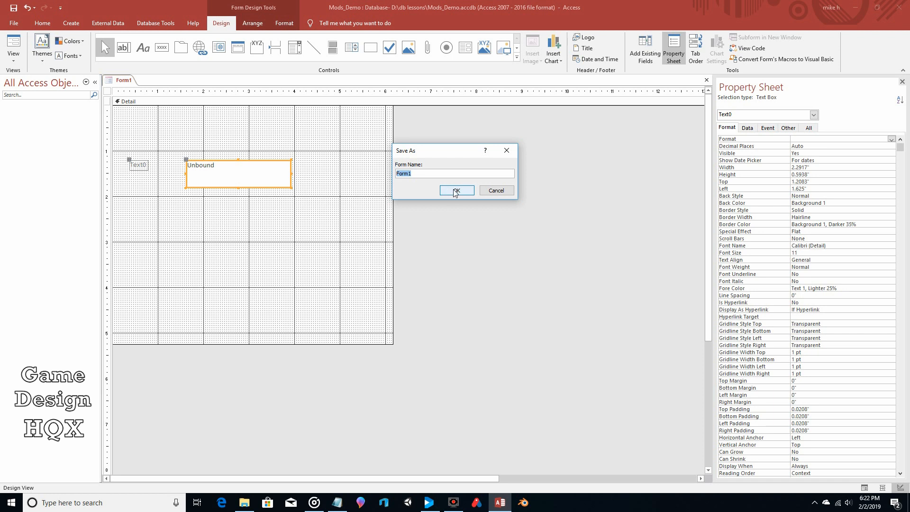
left_click(456, 191)
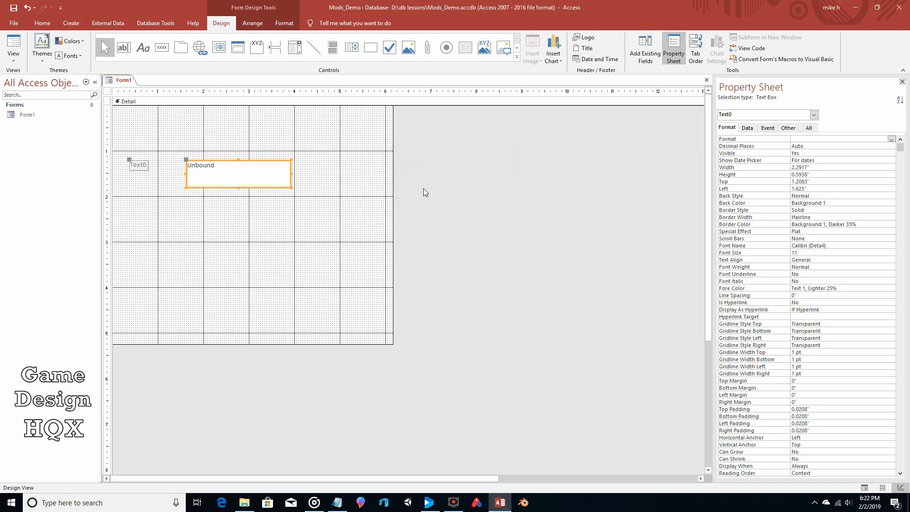
left_click(707, 80)
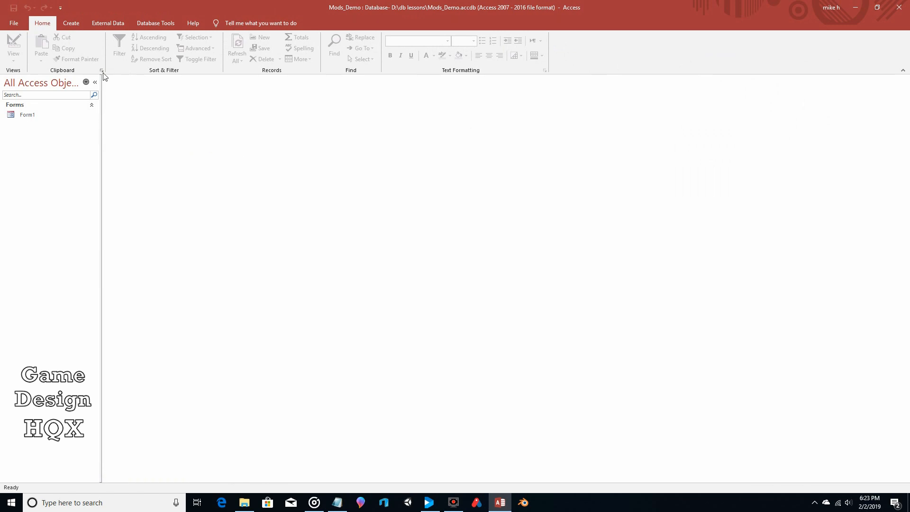
Step: Add a new standard module, opening an empty Module1 in the VBA editor
left_click(70, 23)
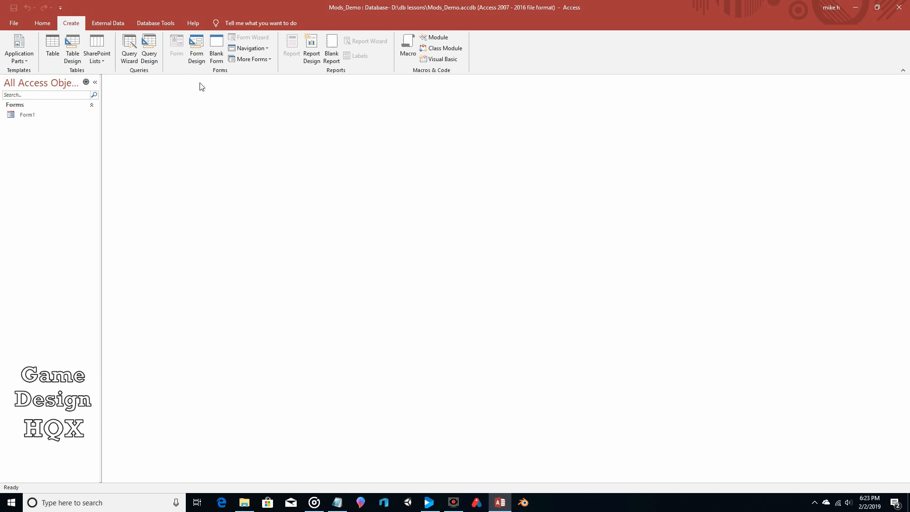
mouse_move(488, 43)
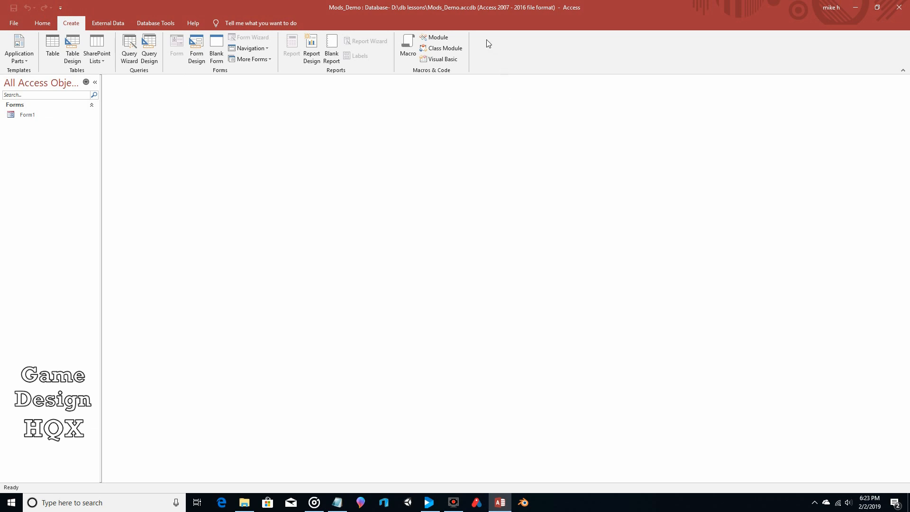
mouse_move(442, 49)
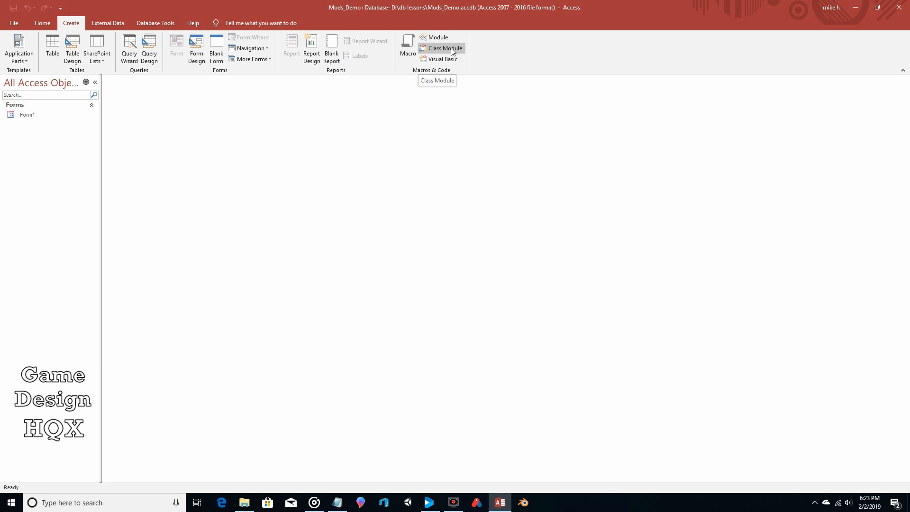
mouse_move(438, 37)
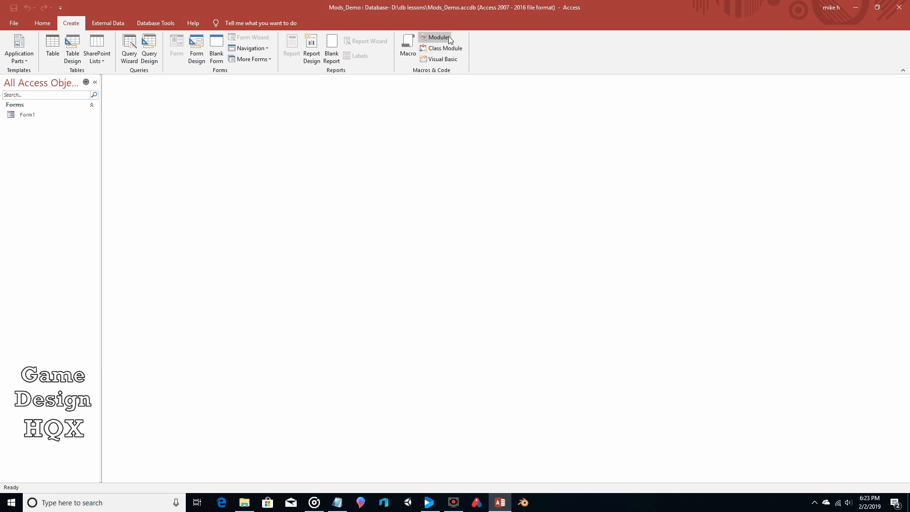
mouse_move(438, 36)
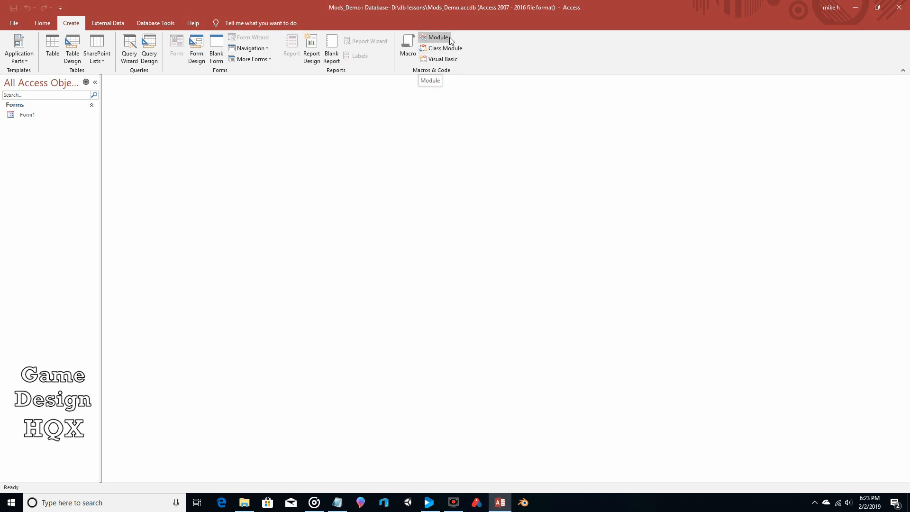
left_click(437, 37)
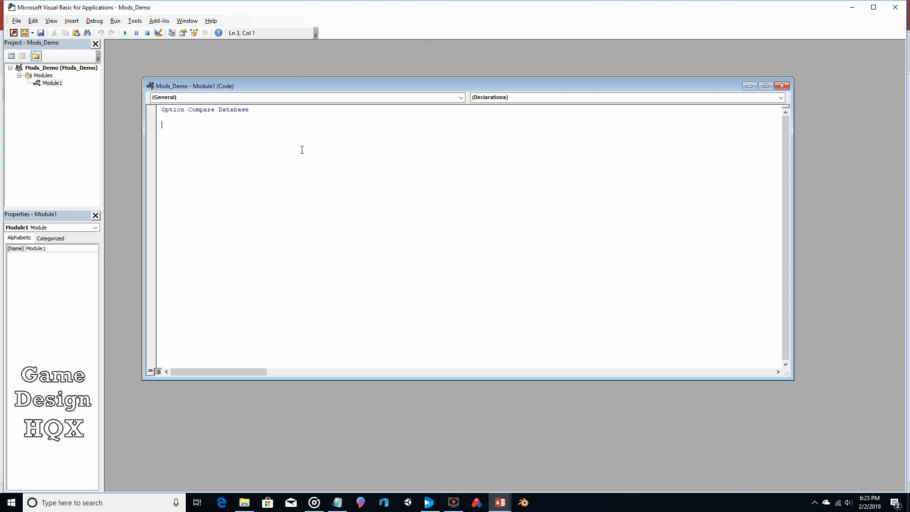
Step: Enter the declaration Function ourVariable() As Integer in Module1
type("Fu")
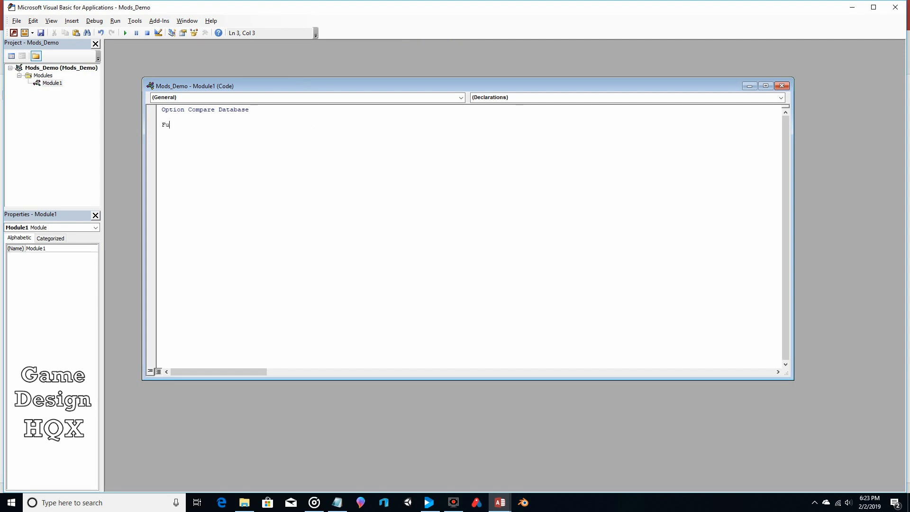
type("nctio")
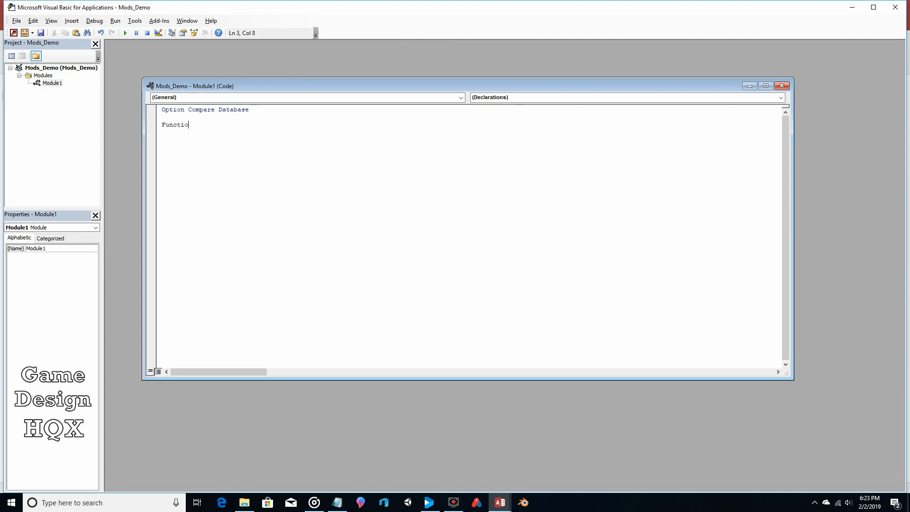
type("n")
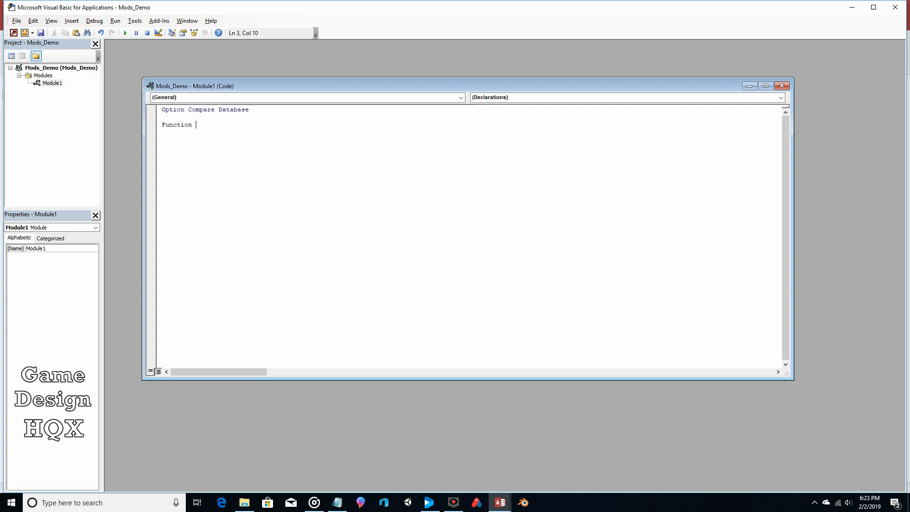
type("ourVariab")
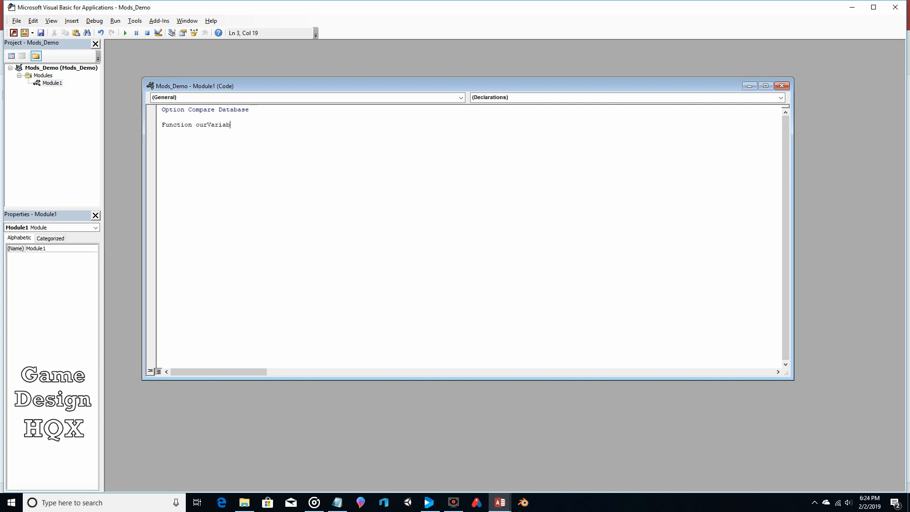
type("le")
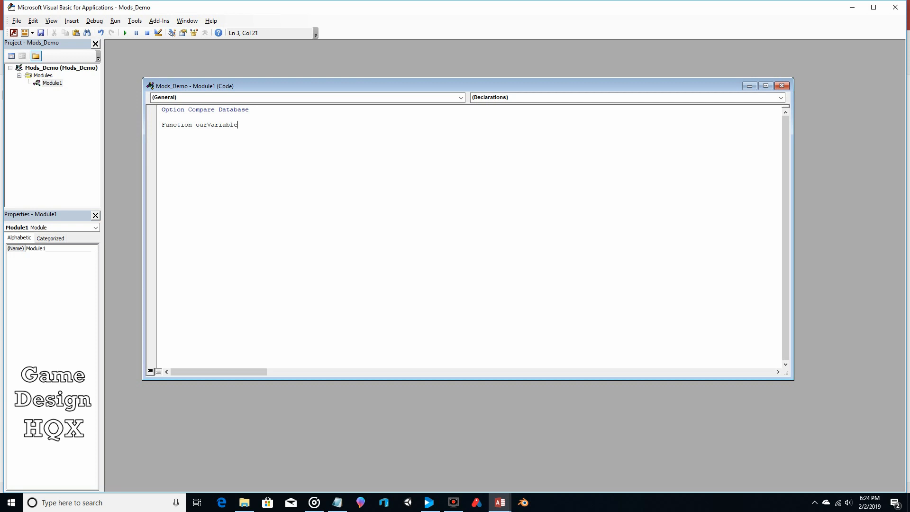
type("()")
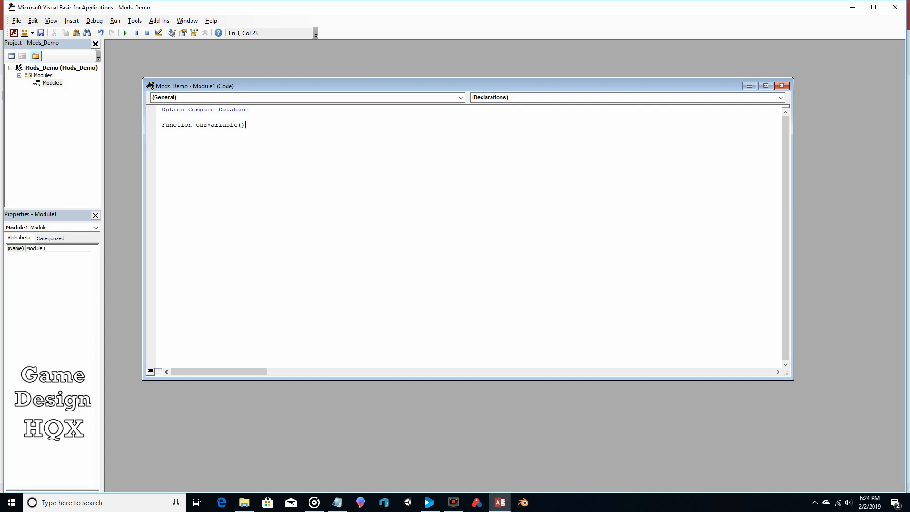
type("as")
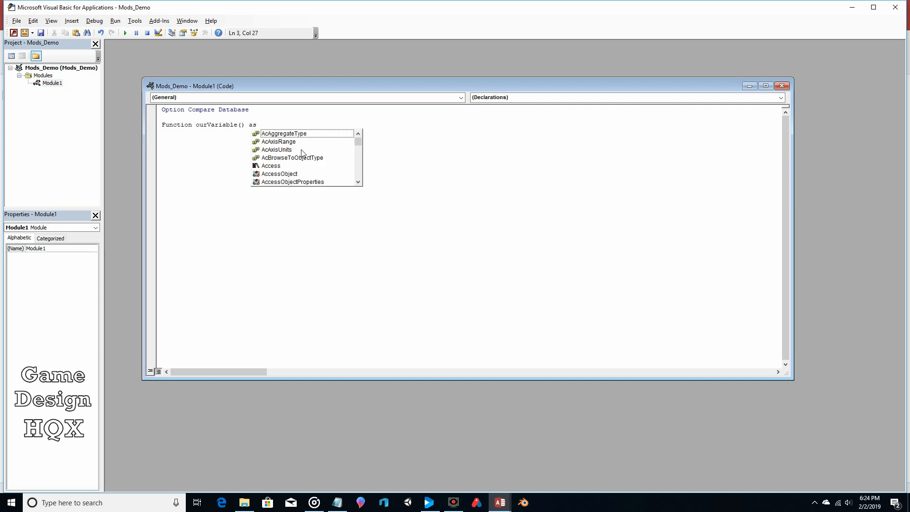
type("int")
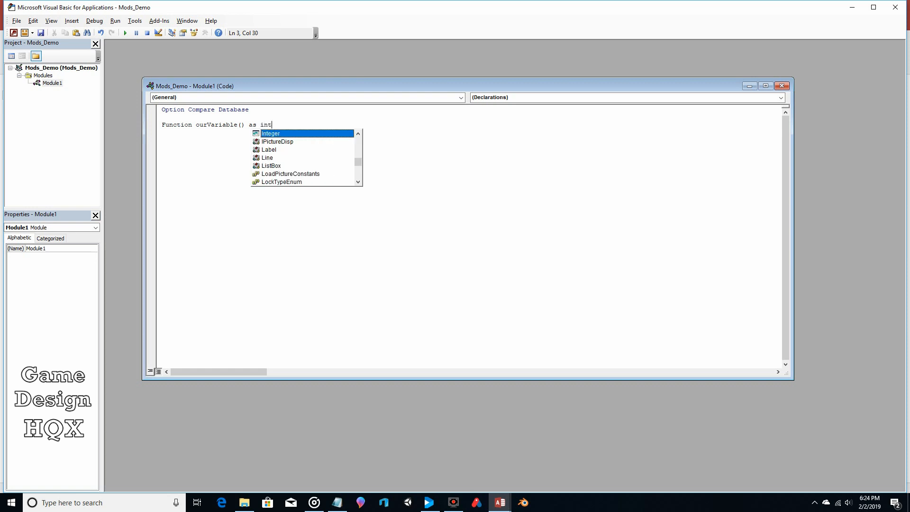
mouse_move(311, 140)
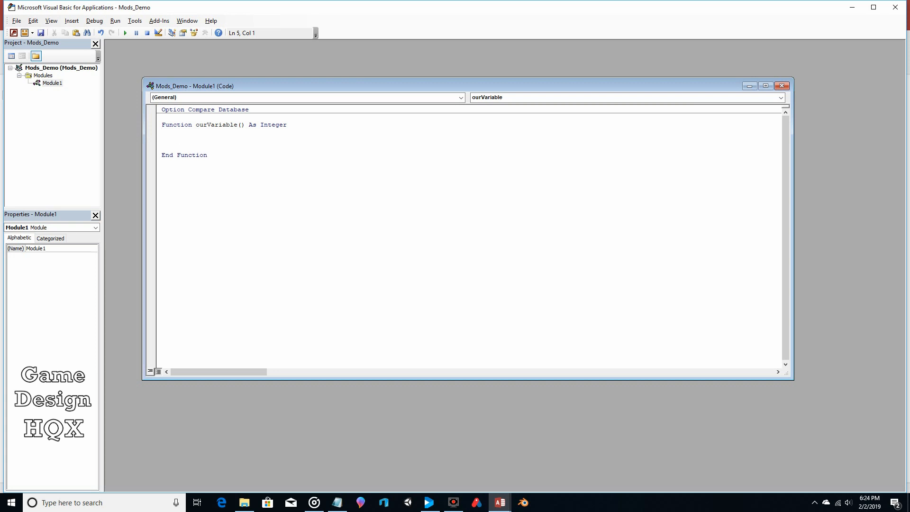
Step: Check the ourVariable name and Integer type, leaving the cursor inside the function body
double_click(212, 124)
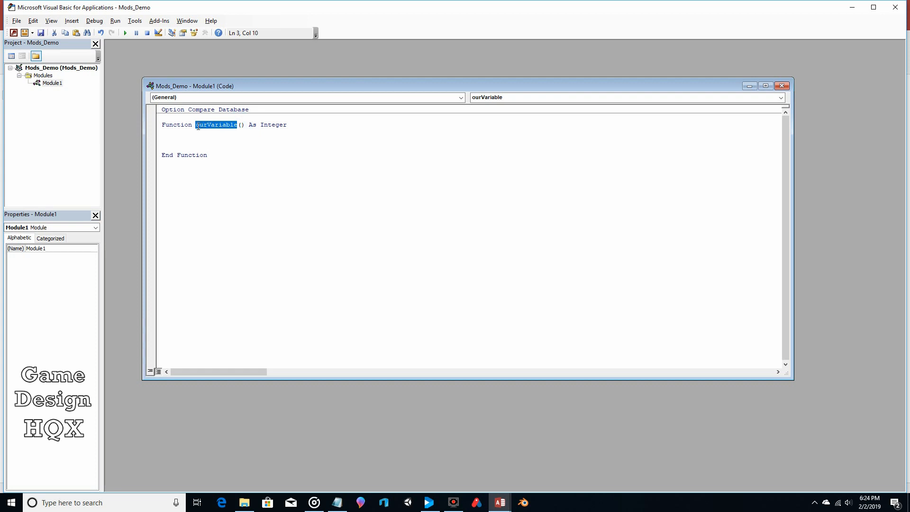
double_click(273, 124)
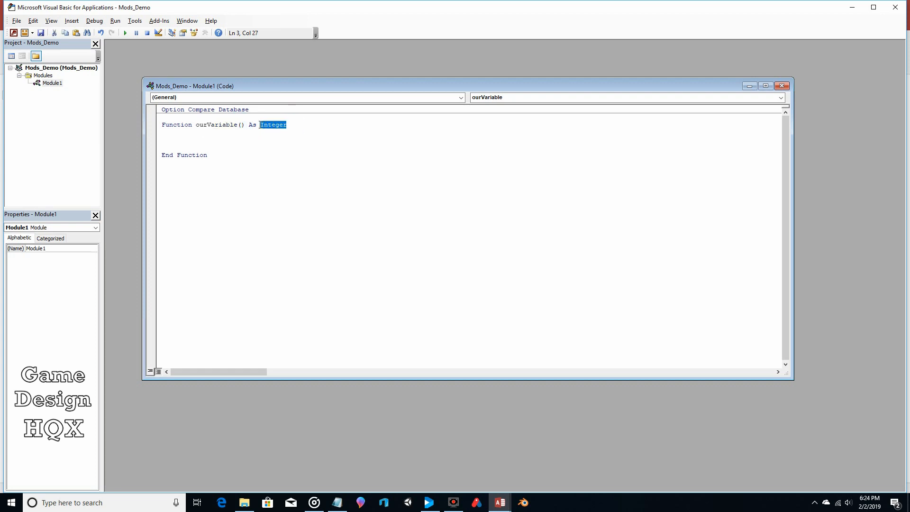
mouse_move(285, 137)
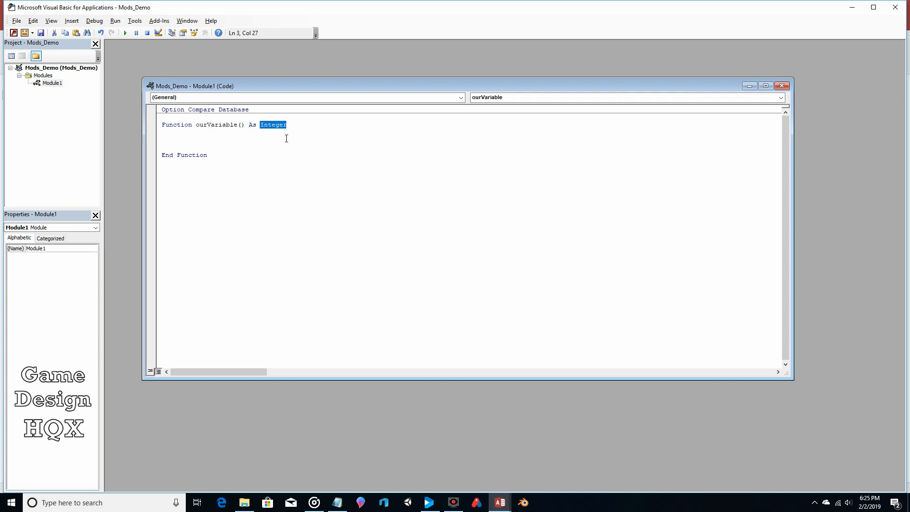
mouse_move(274, 137)
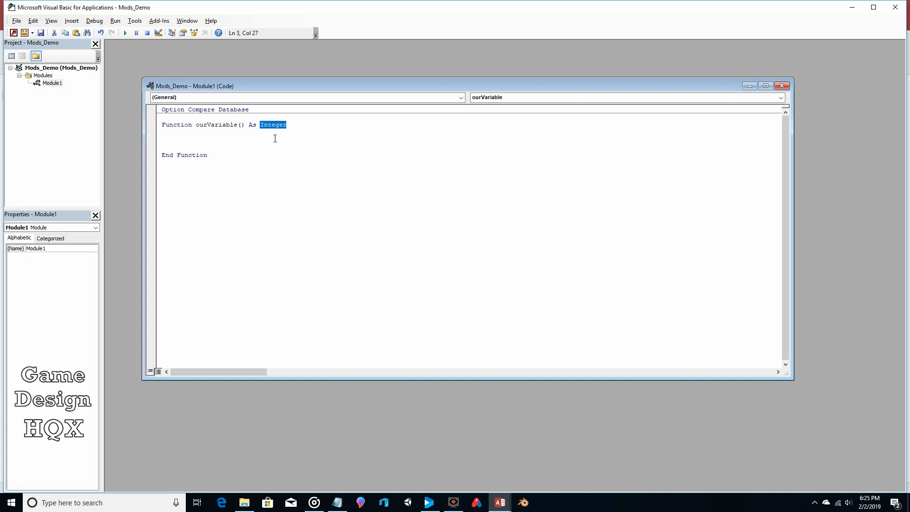
left_click(197, 140)
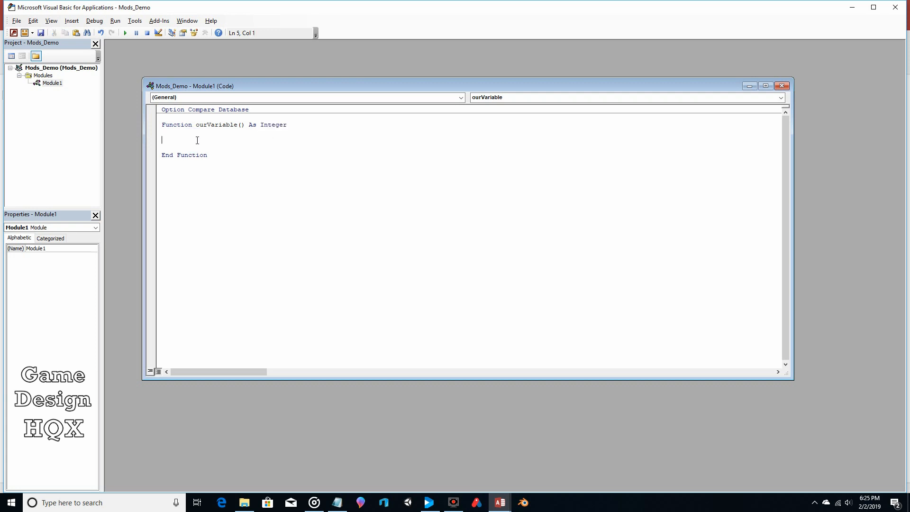
double_click(273, 124)
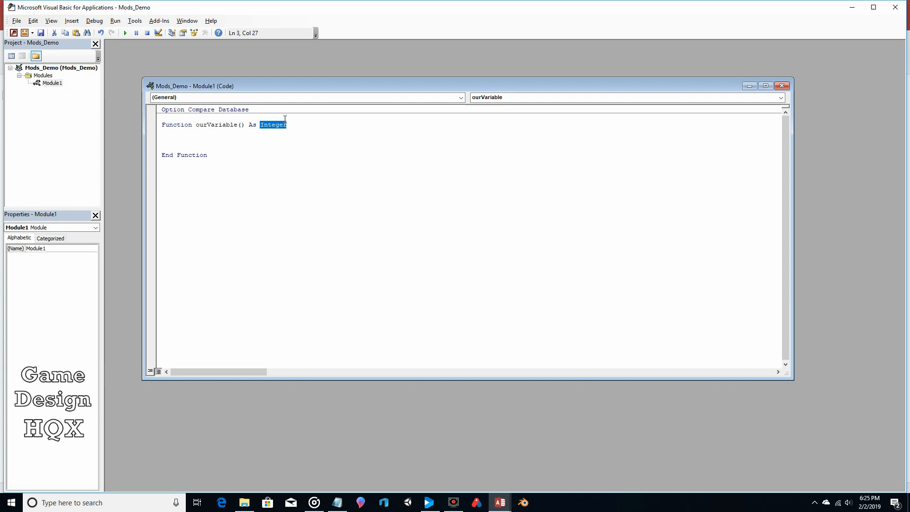
mouse_move(283, 128)
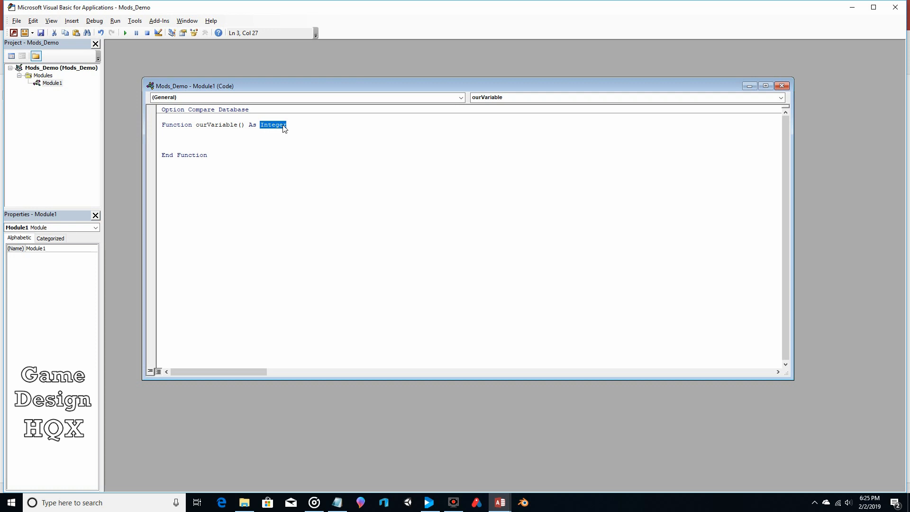
left_click(287, 125)
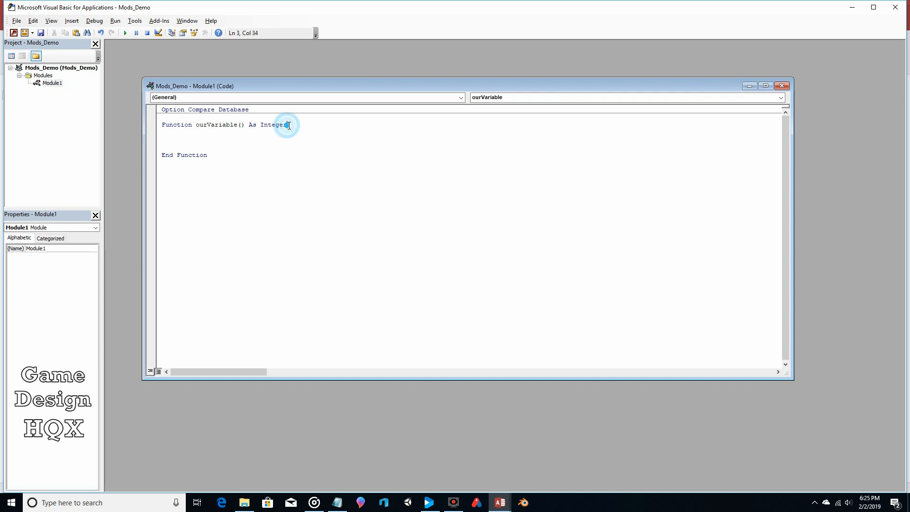
double_click(273, 124)
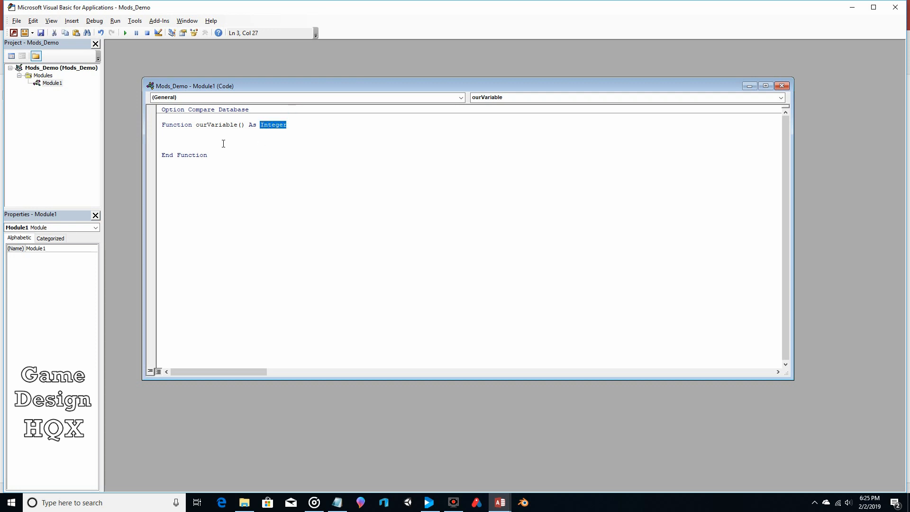
left_click(186, 140)
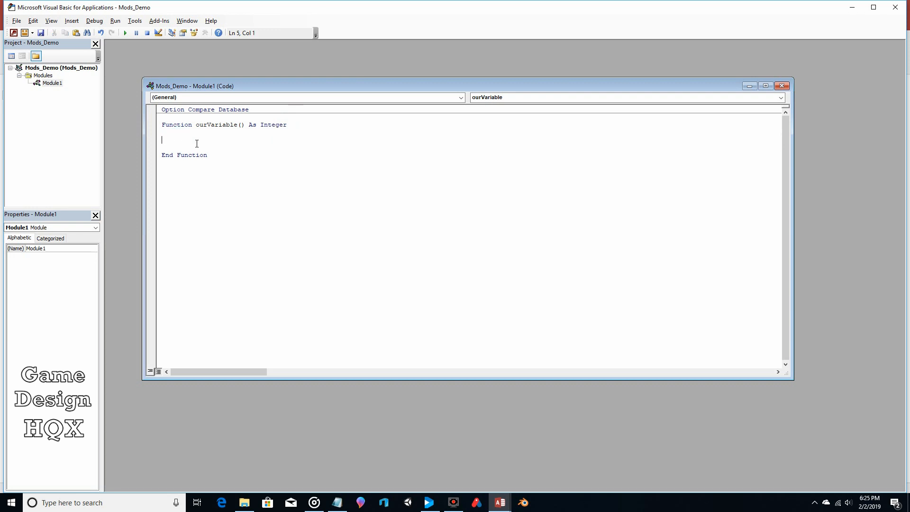
Step: Assign ourVariable = 25 in the function body and save the module as Module1
type("ourVariab")
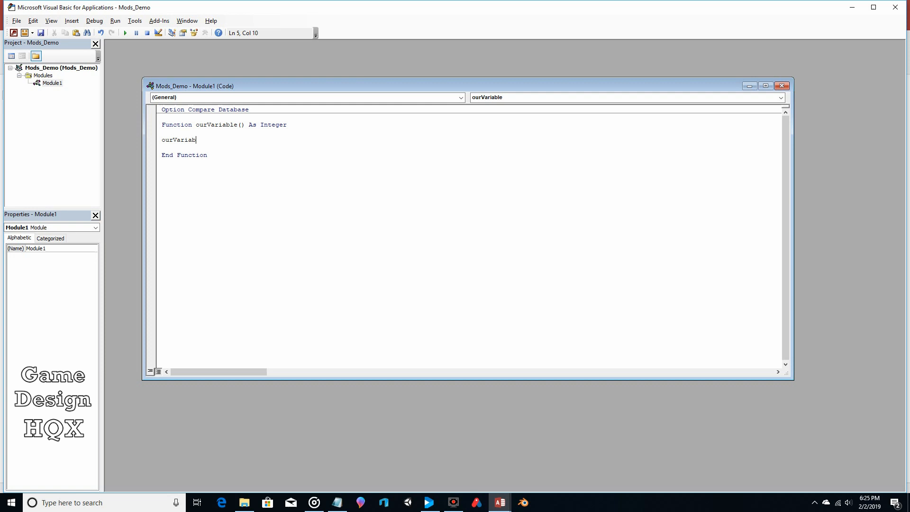
type("le")
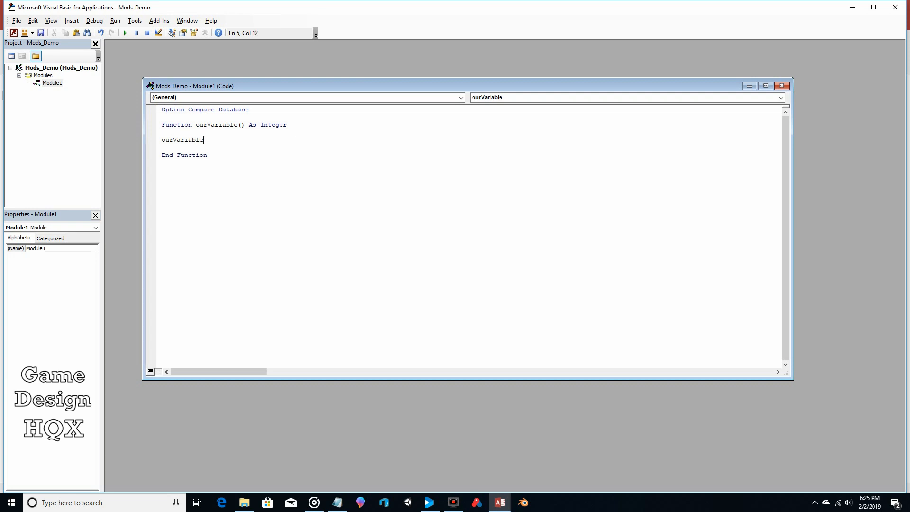
type("=")
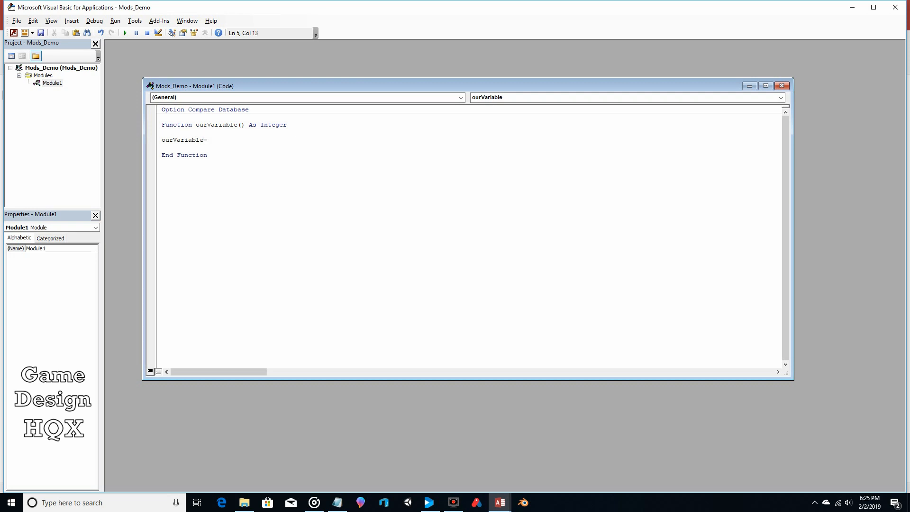
type("25")
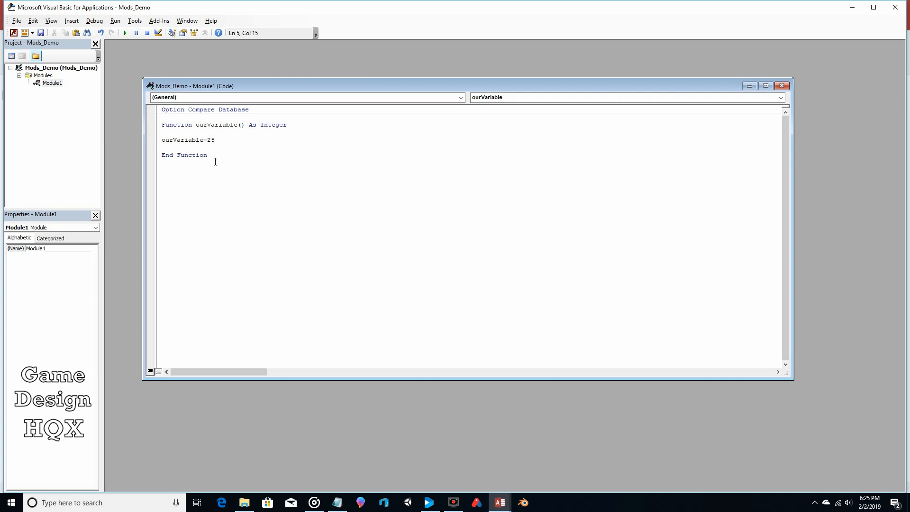
mouse_move(209, 152)
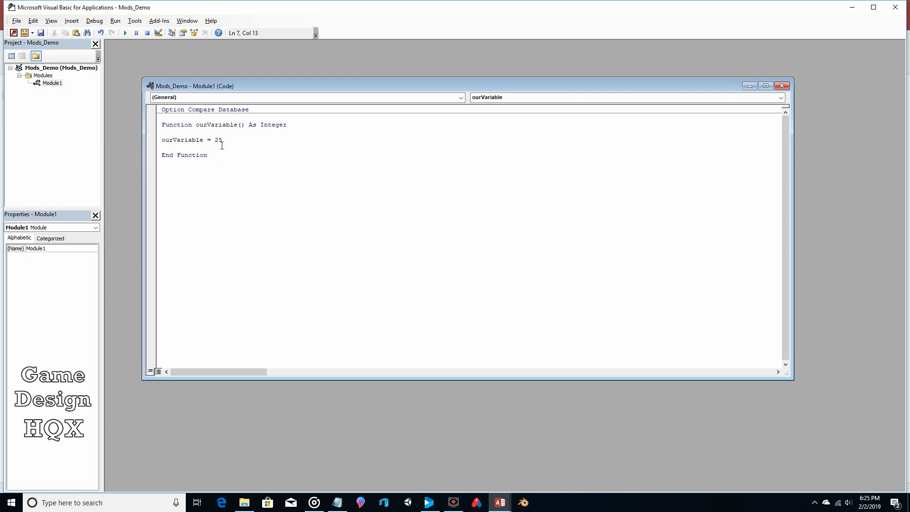
left_click(41, 33)
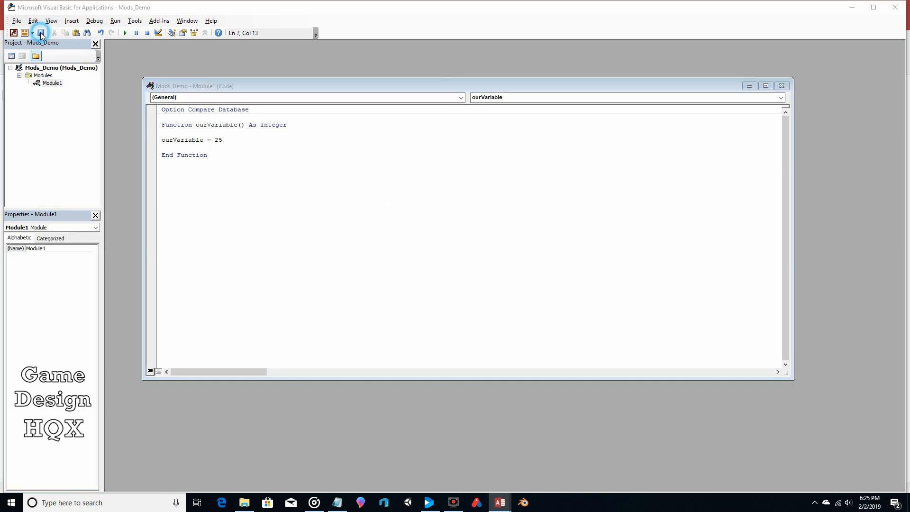
left_click(41, 33)
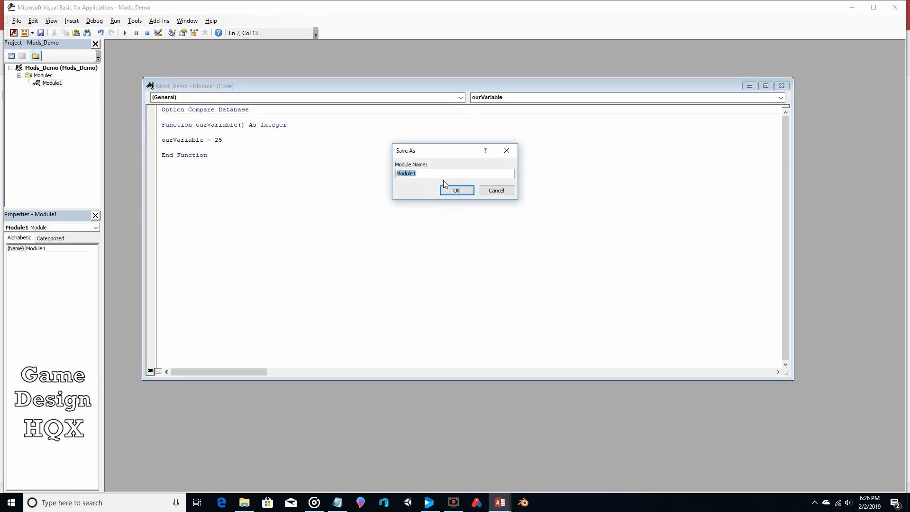
left_click(455, 191)
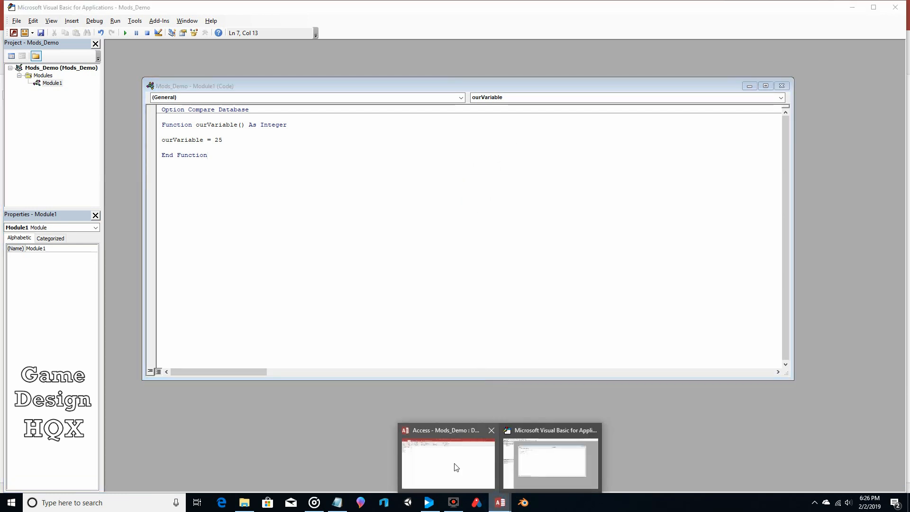
Step: Return to Access, reopen Form1 and switch it to Design View
left_click(446, 460)
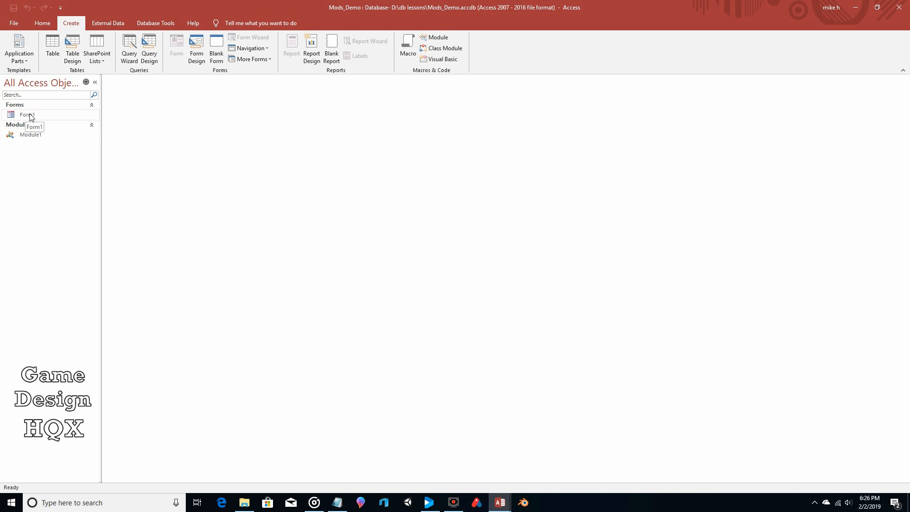
double_click(27, 114)
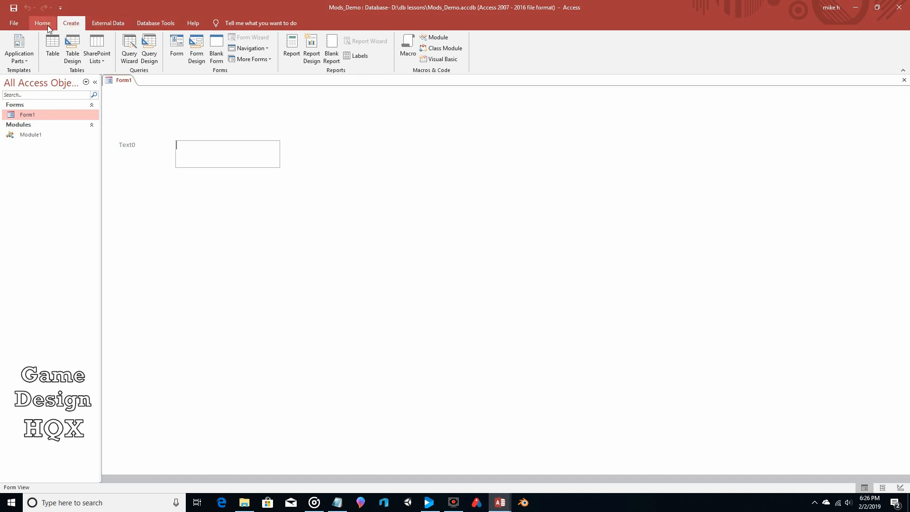
left_click(42, 22)
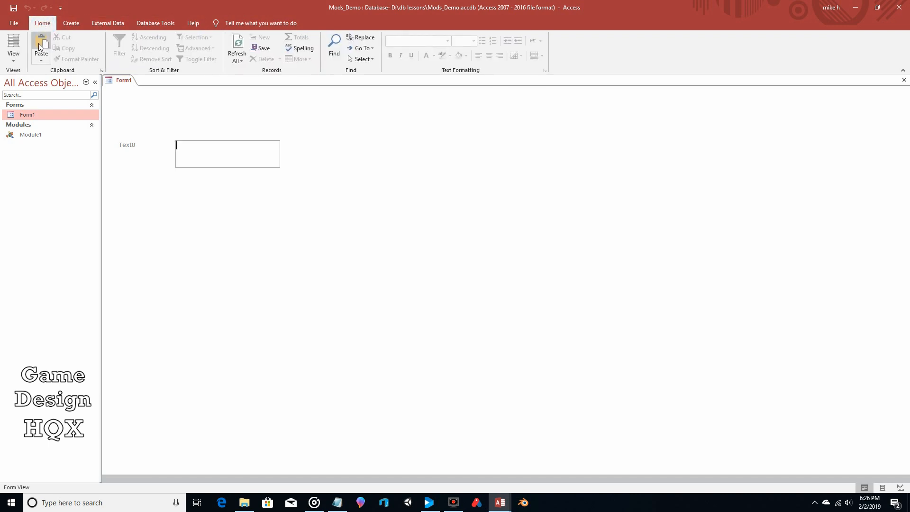
left_click(13, 47)
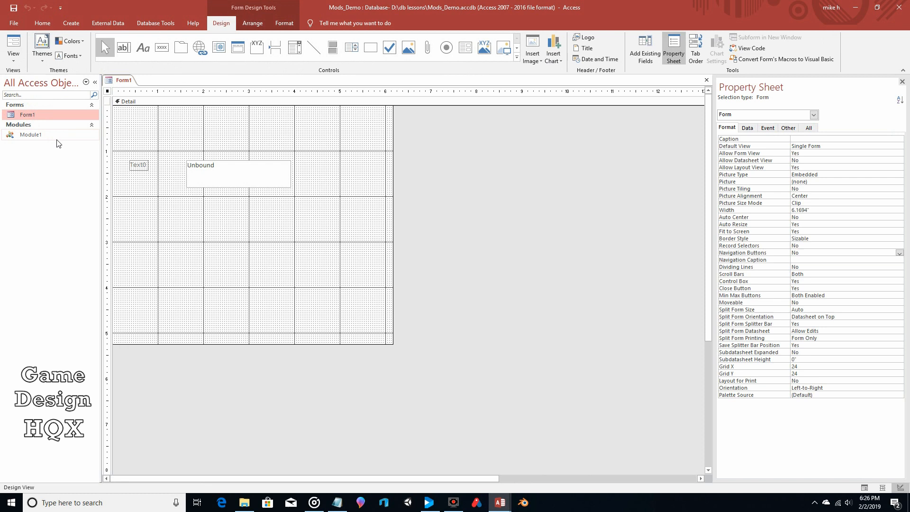
mouse_move(220, 169)
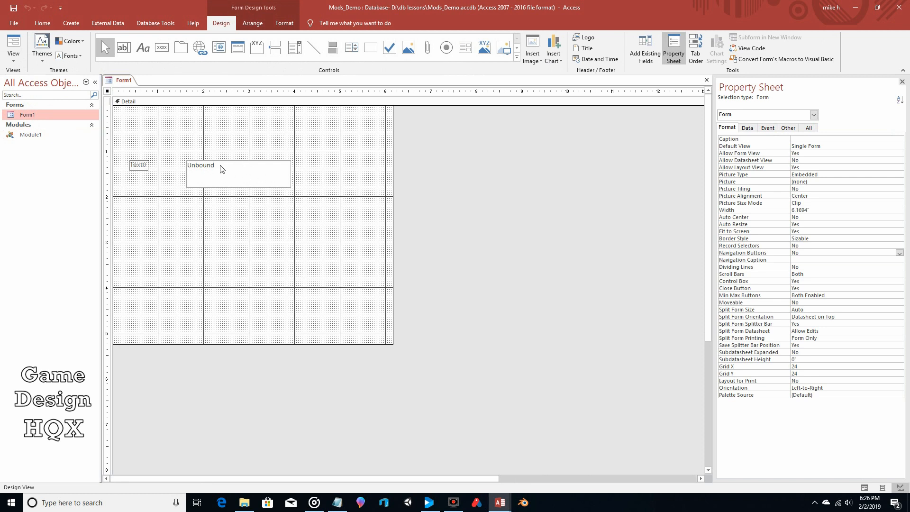
mouse_move(760, 98)
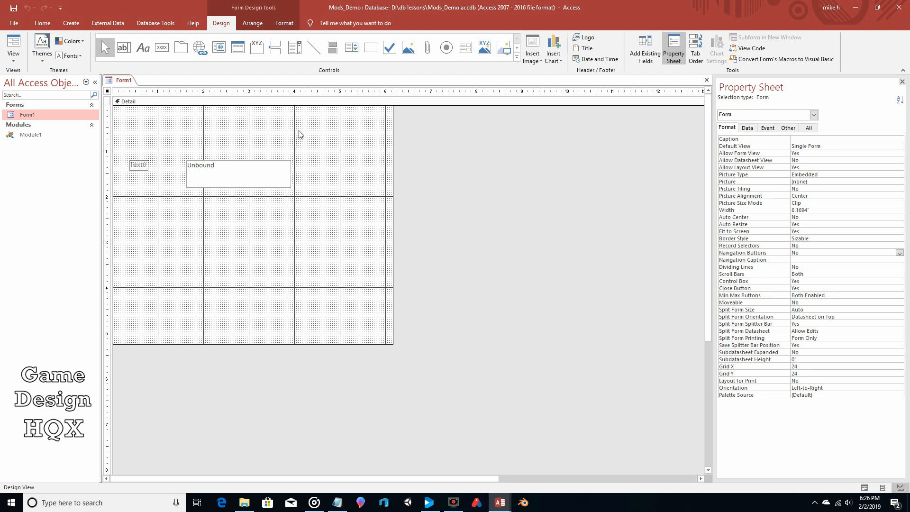
mouse_move(109, 94)
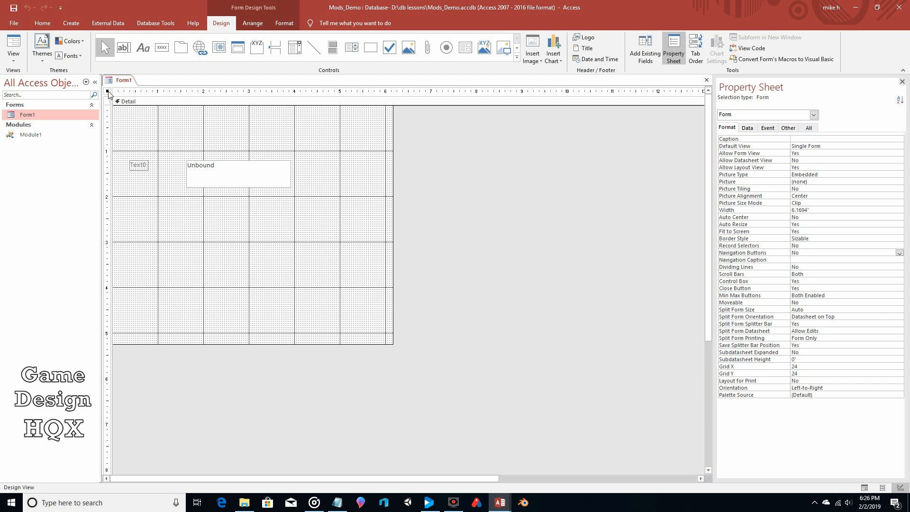
mouse_move(267, 186)
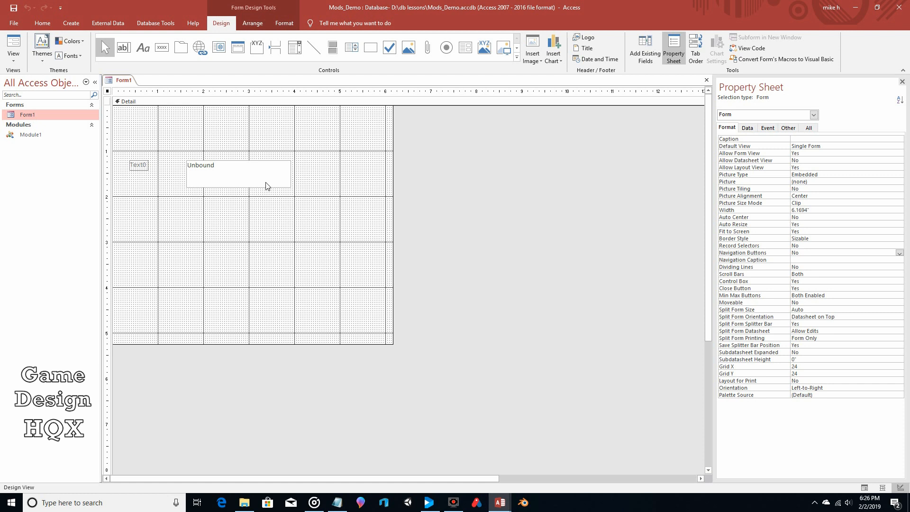
mouse_move(245, 182)
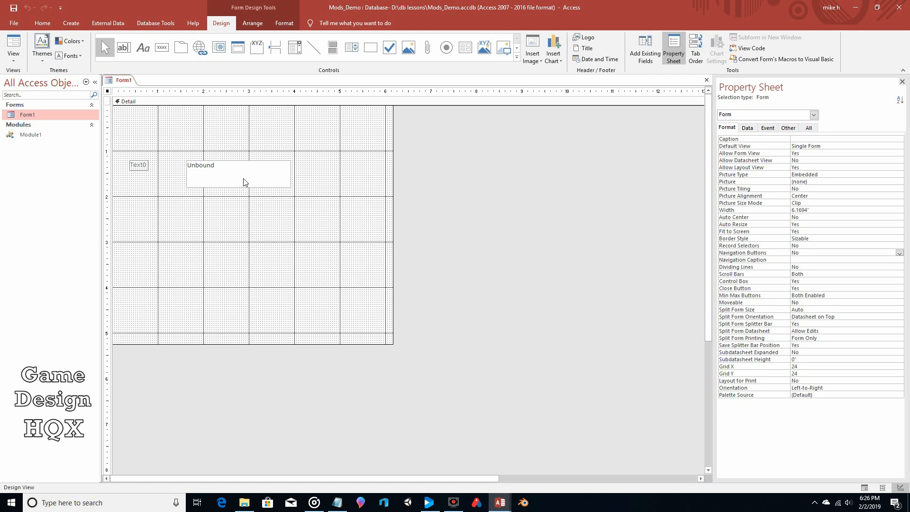
Step: Set Text0's Default Value to =ourVariable() and switch Form1 to Form View
left_click(242, 178)
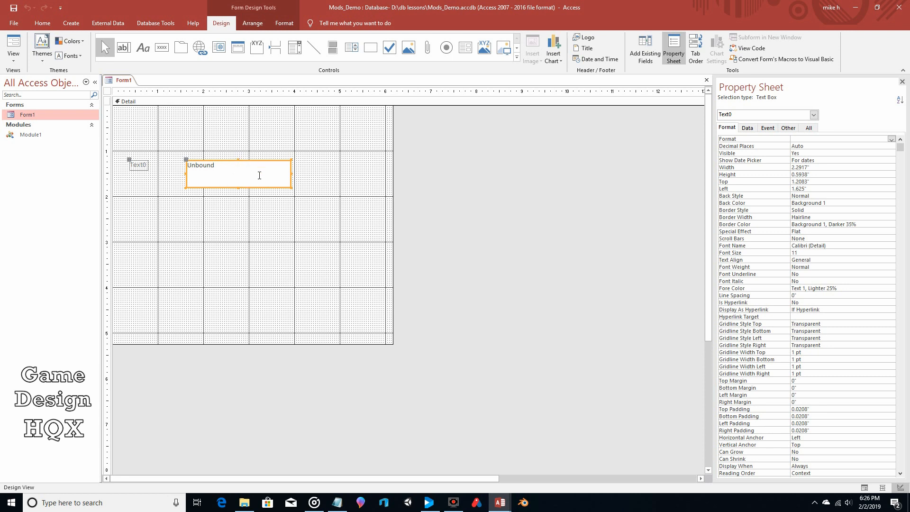
mouse_move(864, 130)
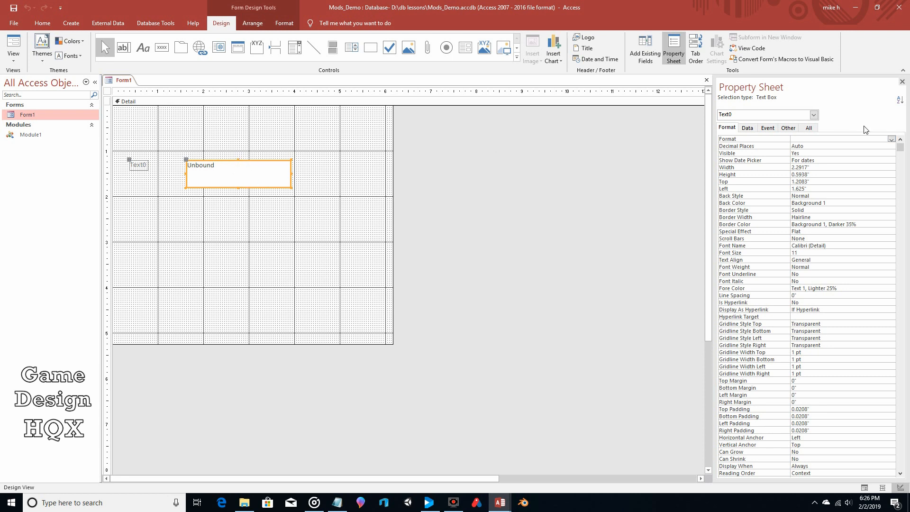
mouse_move(583, 183)
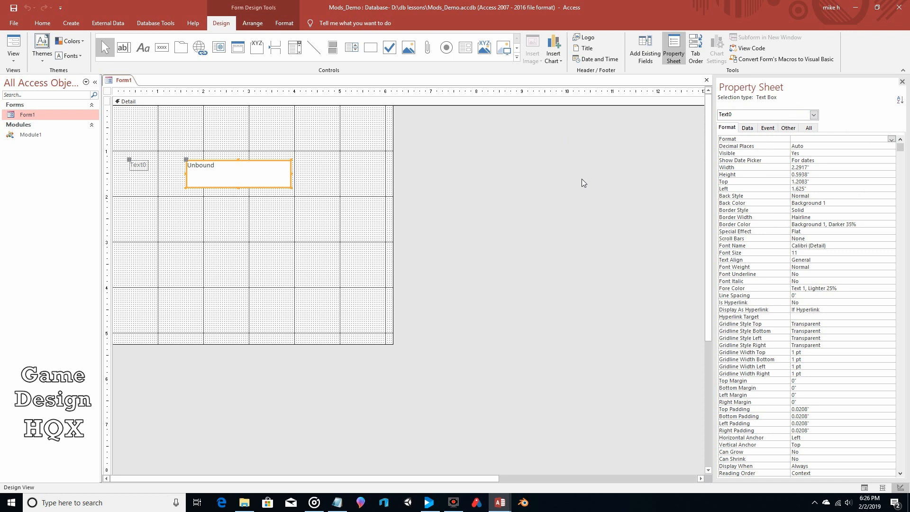
left_click(747, 128)
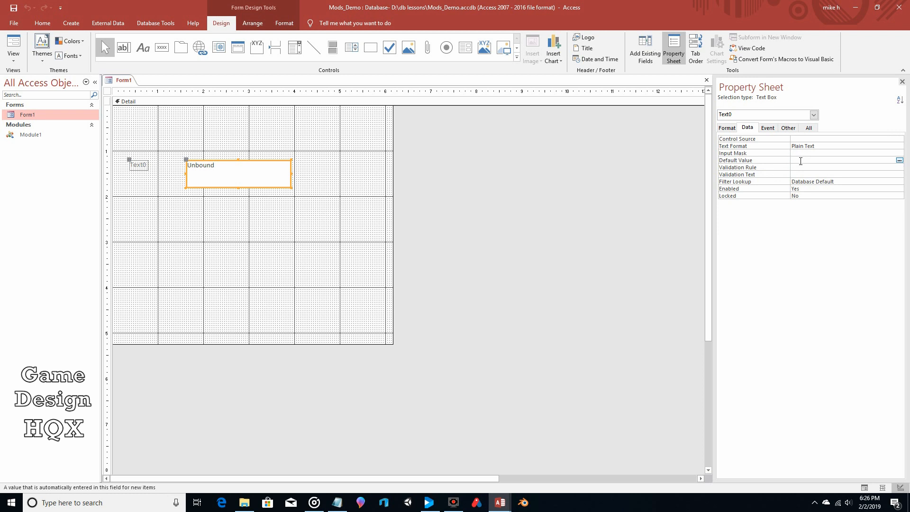
type("0")
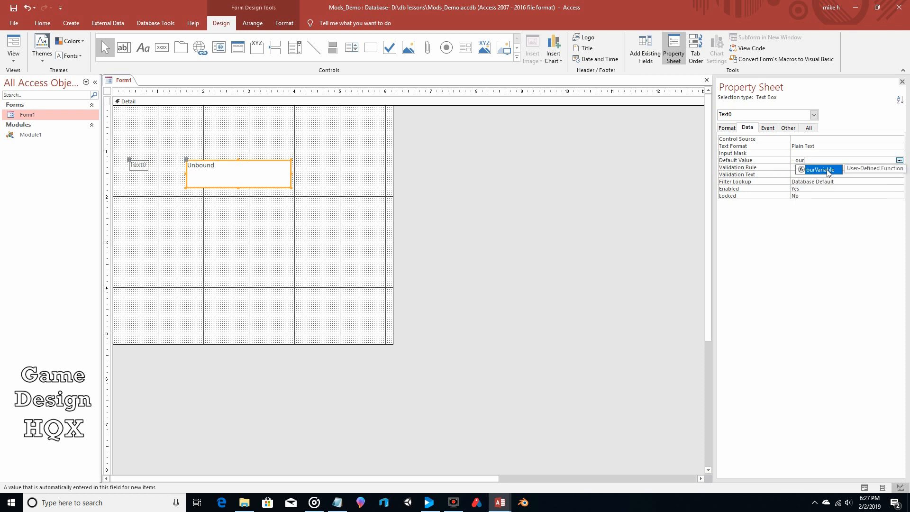
mouse_move(879, 169)
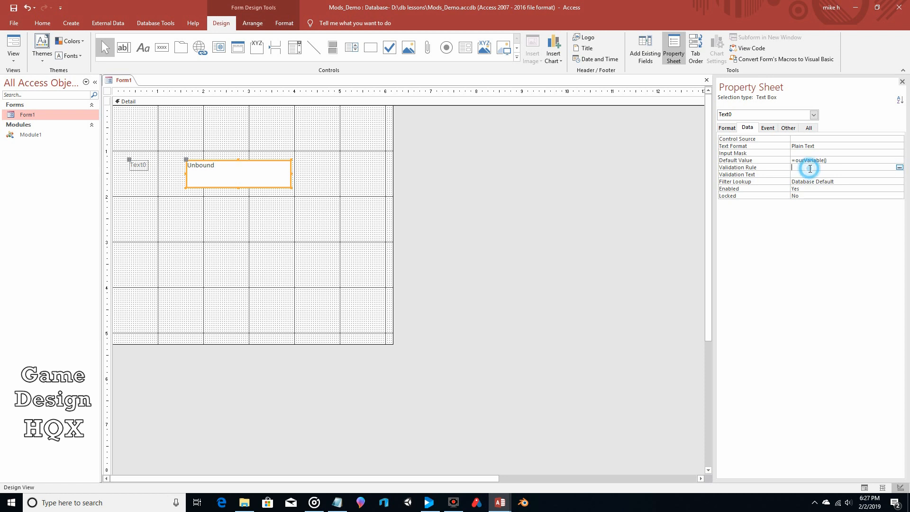
mouse_move(788, 169)
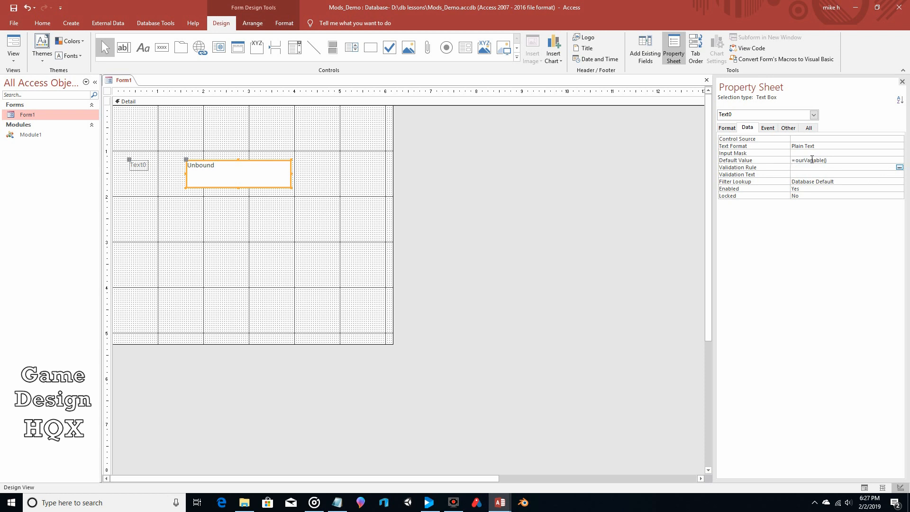
left_click(841, 167)
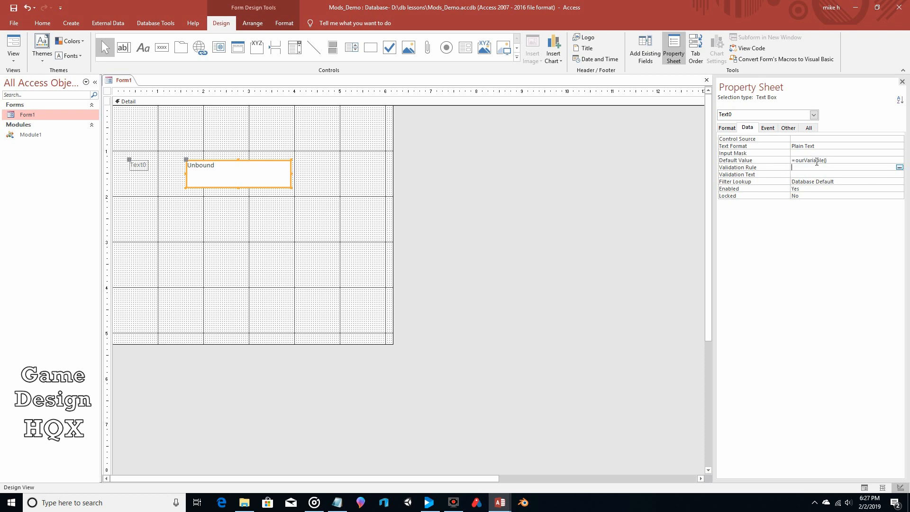
mouse_move(286, 166)
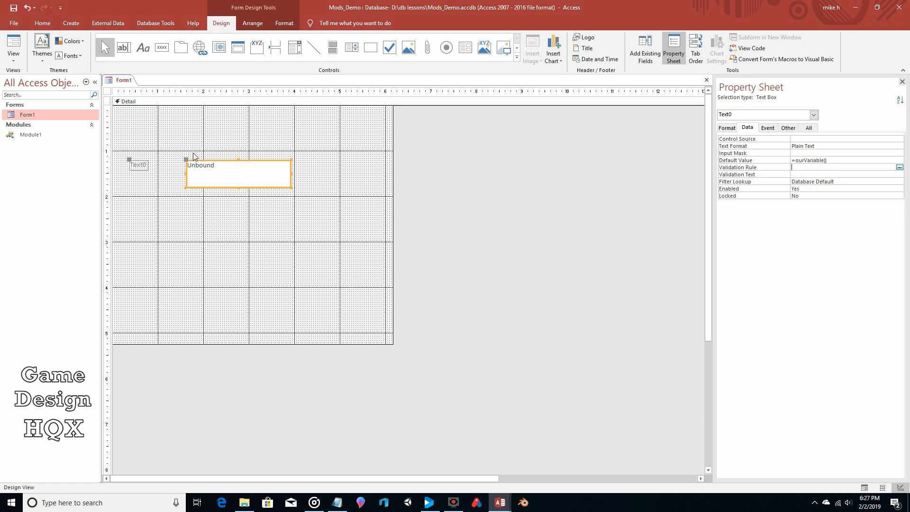
mouse_move(157, 134)
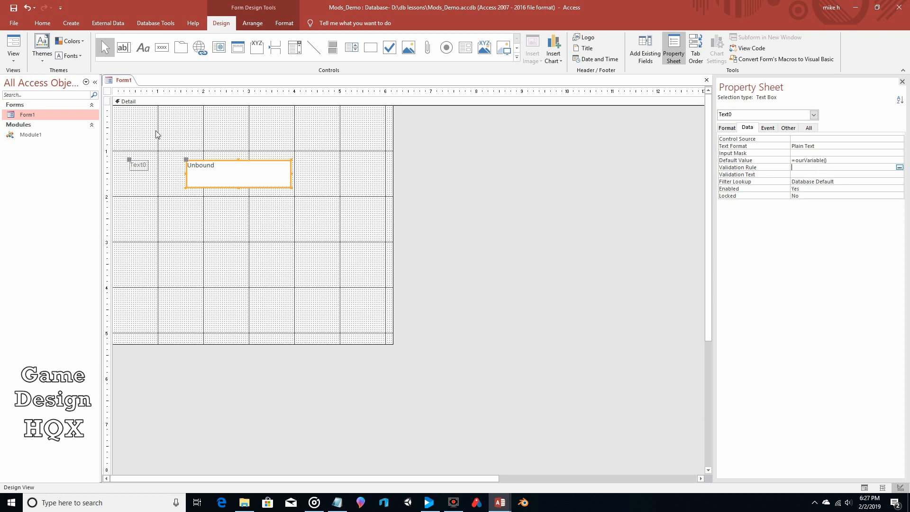
mouse_move(42, 47)
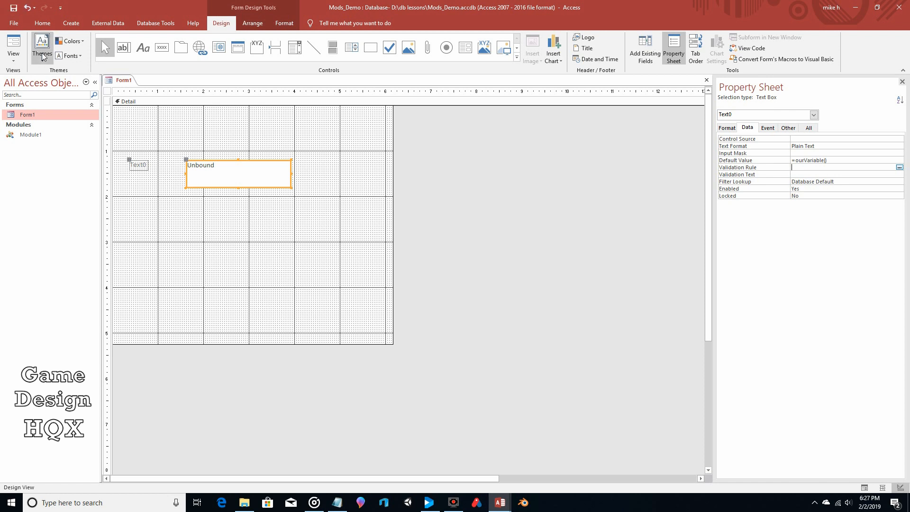
left_click(13, 48)
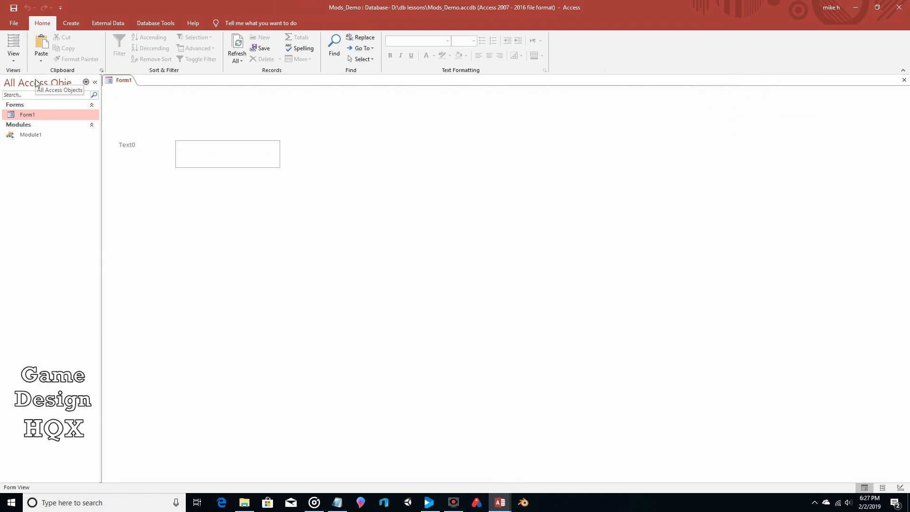
mouse_move(897, 85)
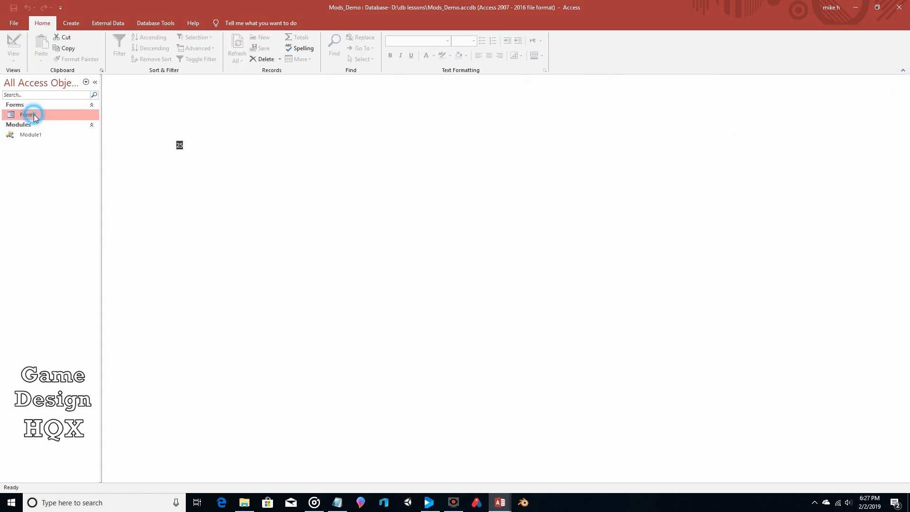
Step: Reopen Form1 to confirm Text0 shows 25, then close it
double_click(28, 114)
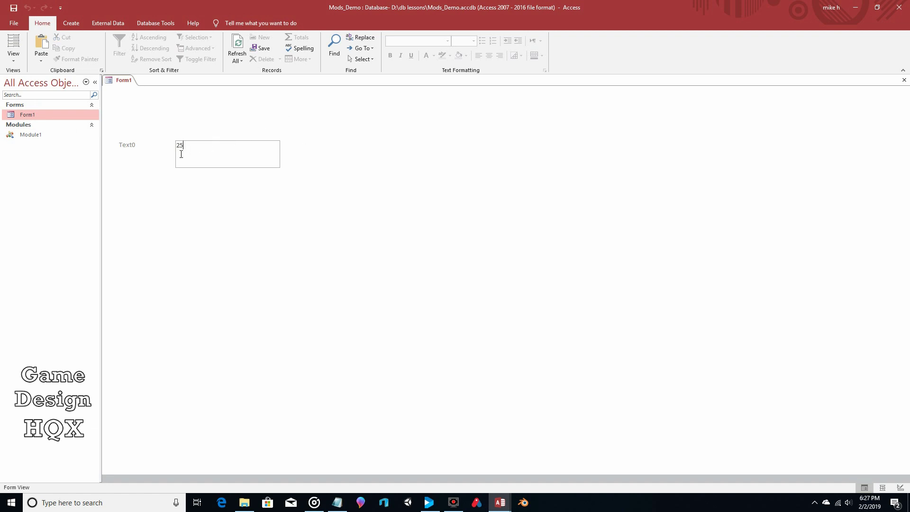
mouse_move(190, 147)
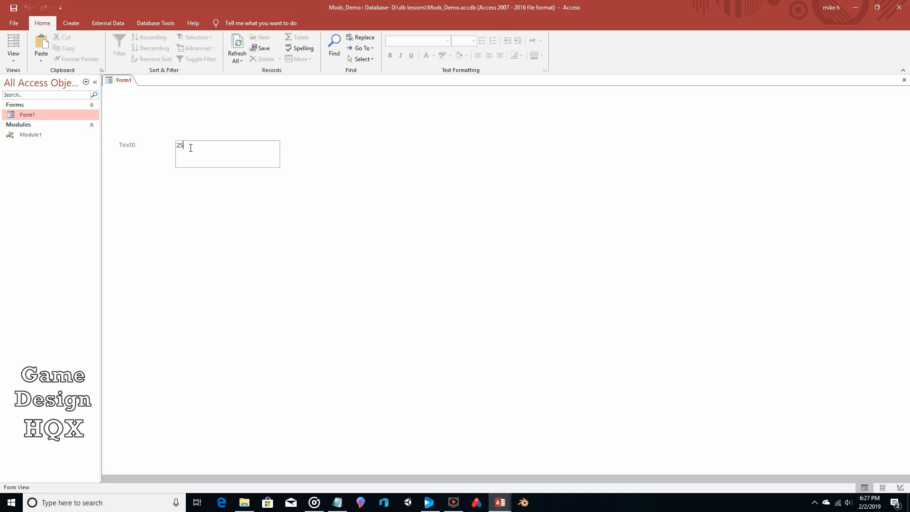
mouse_move(27, 144)
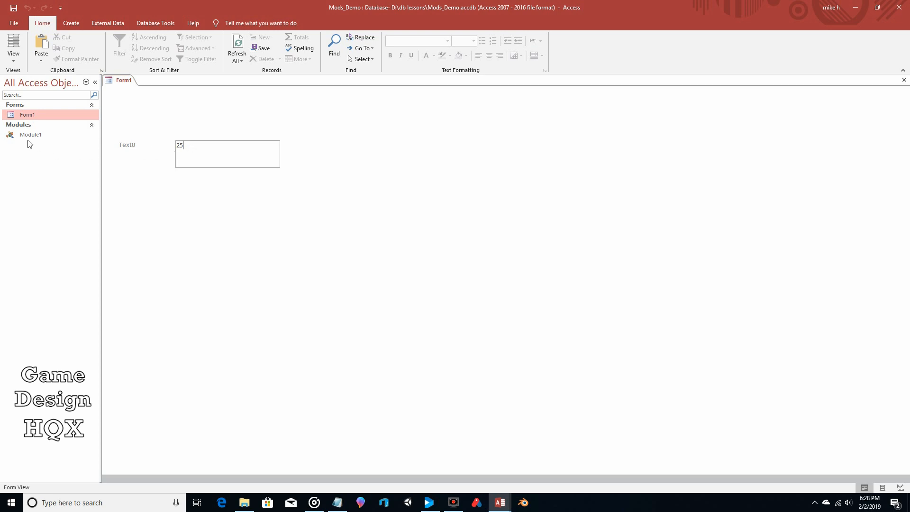
mouse_move(30, 134)
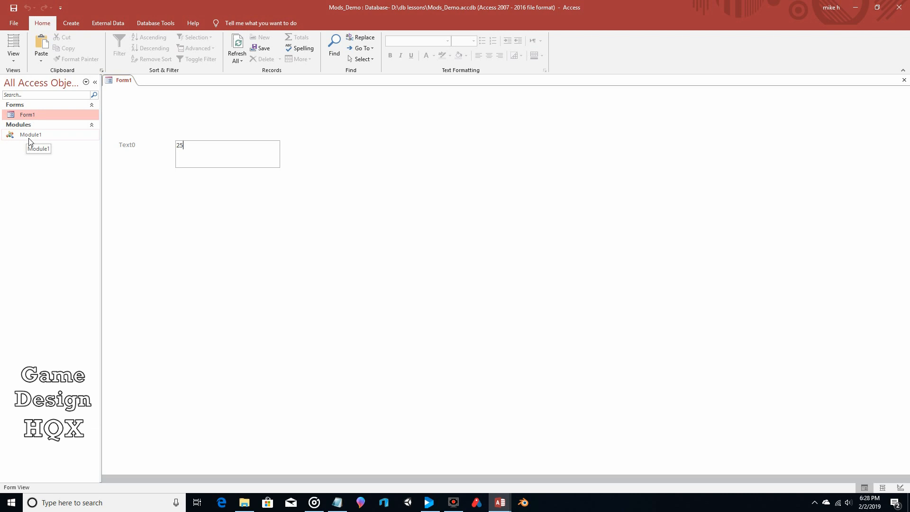
mouse_move(35, 144)
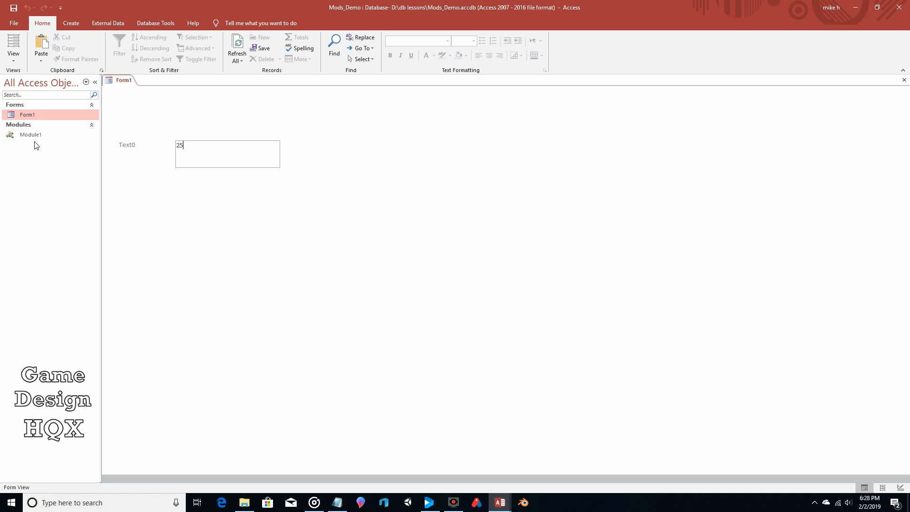
mouse_move(30, 134)
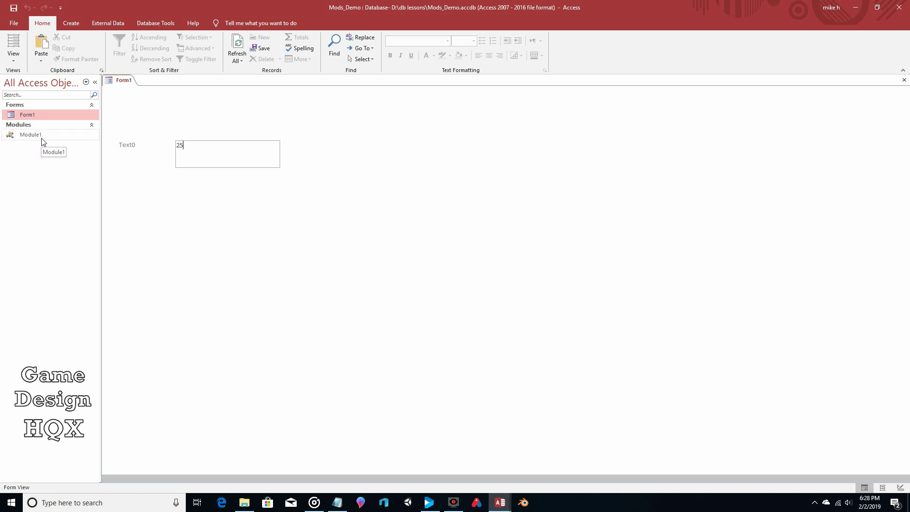
mouse_move(806, 83)
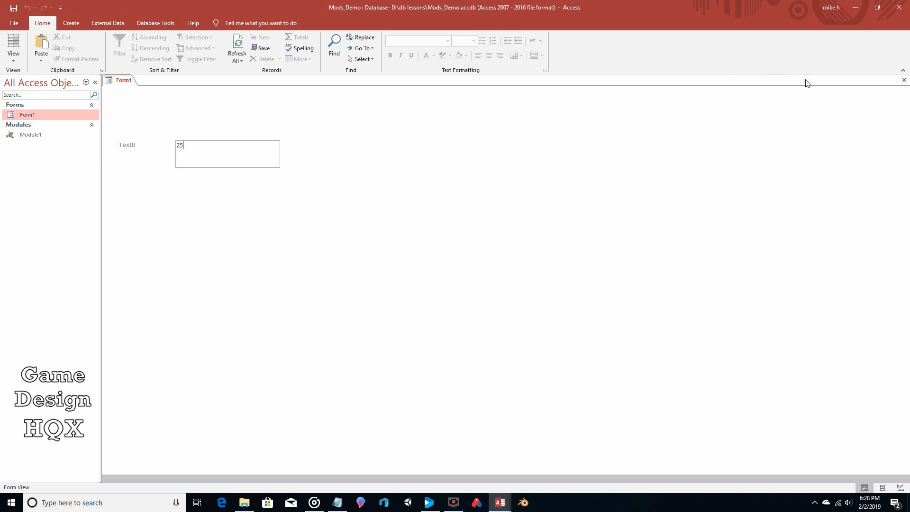
mouse_move(903, 80)
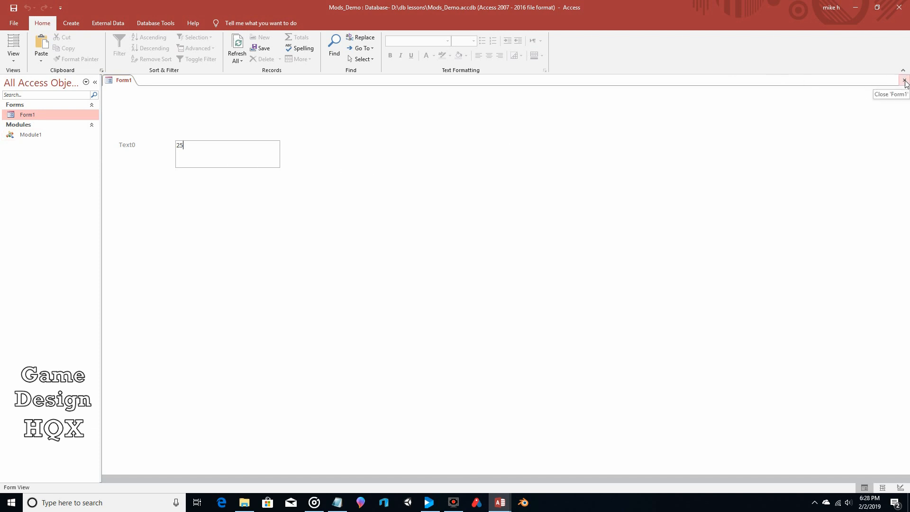
left_click(904, 79)
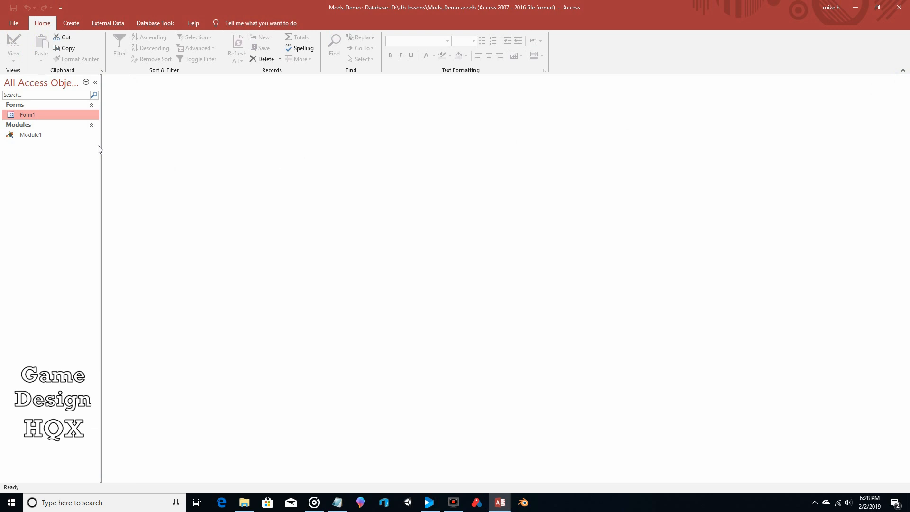
left_click(70, 23)
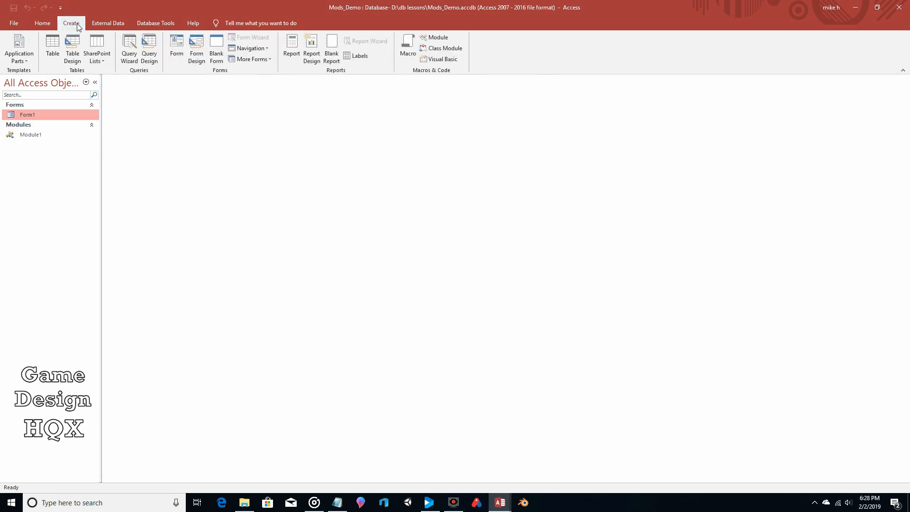
mouse_move(464, 49)
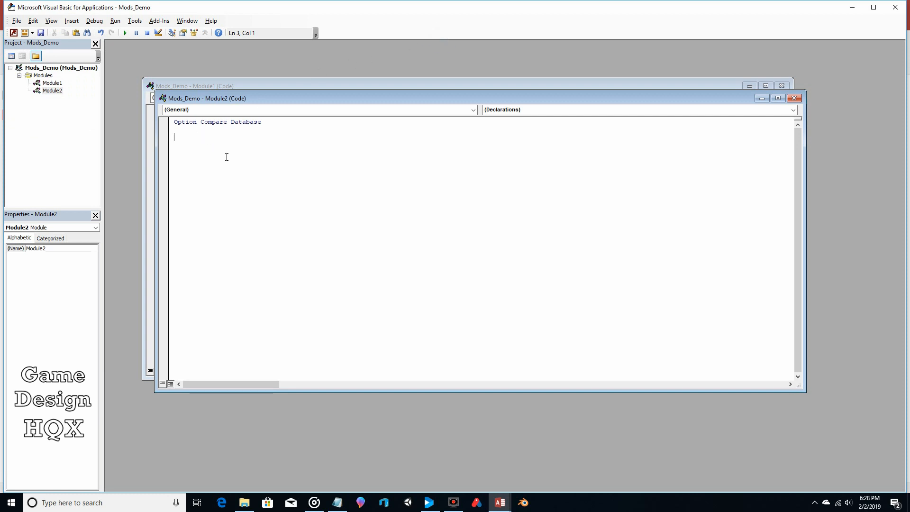
Step: Enter Function theDate() As Date in Module2 so End Function is added
type("Function")
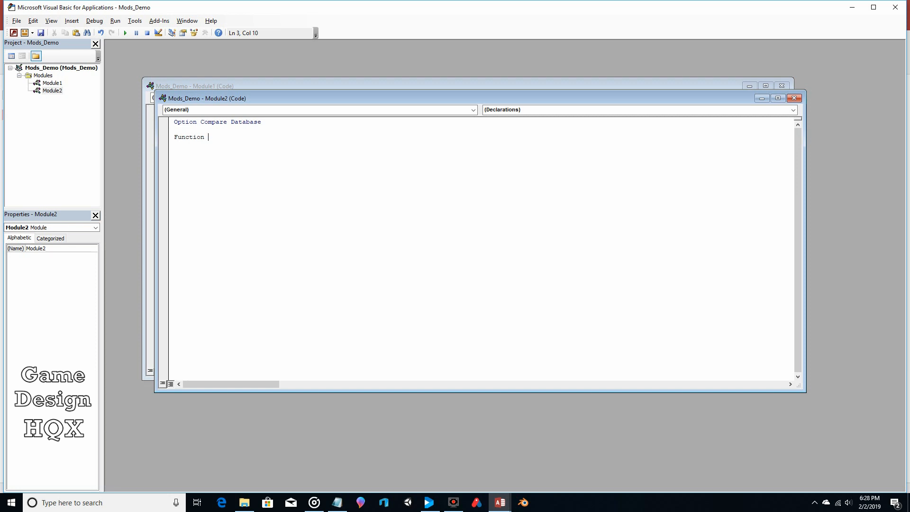
type("theD")
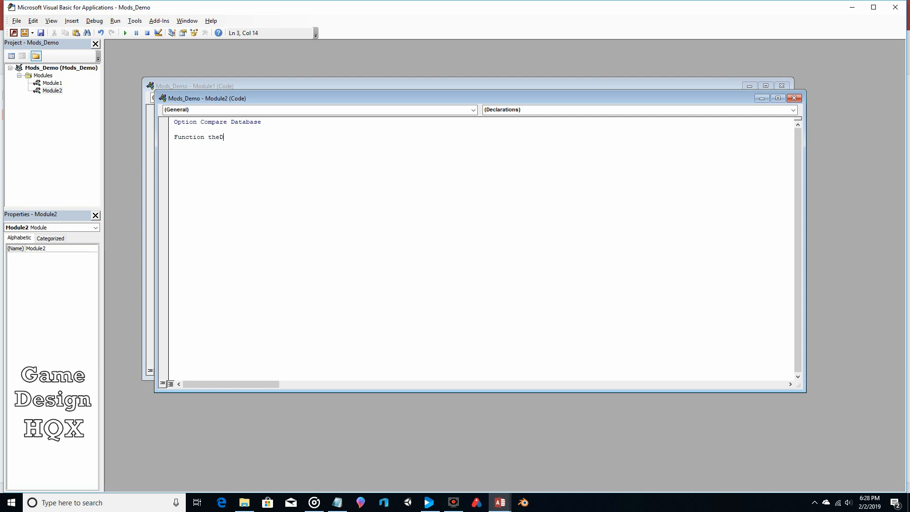
type("ate (")
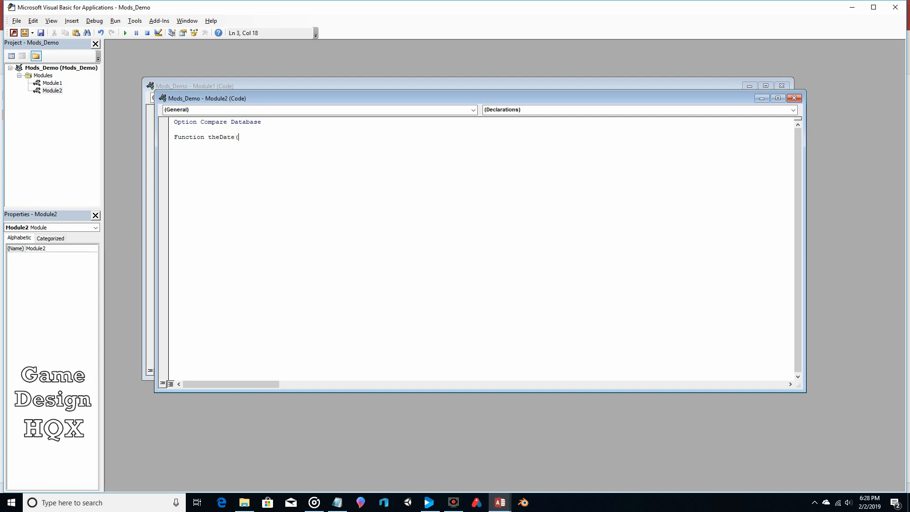
type(") a")
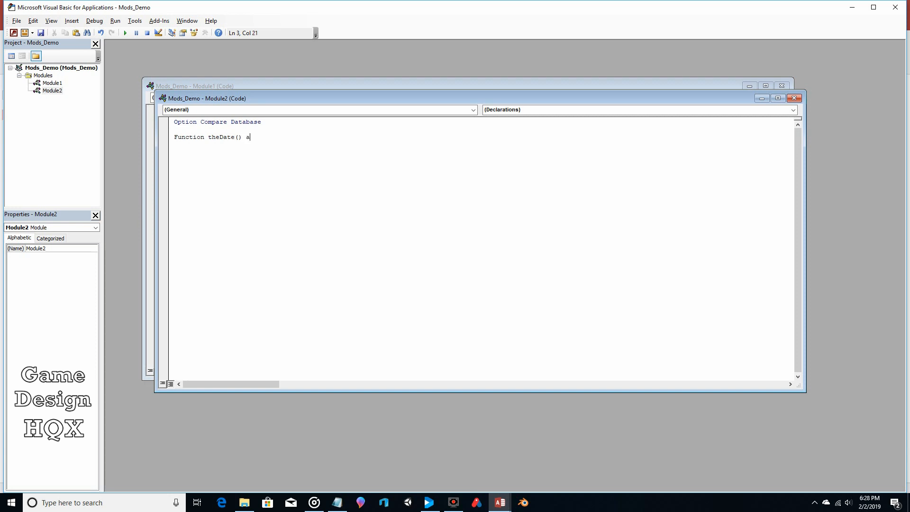
type("s")
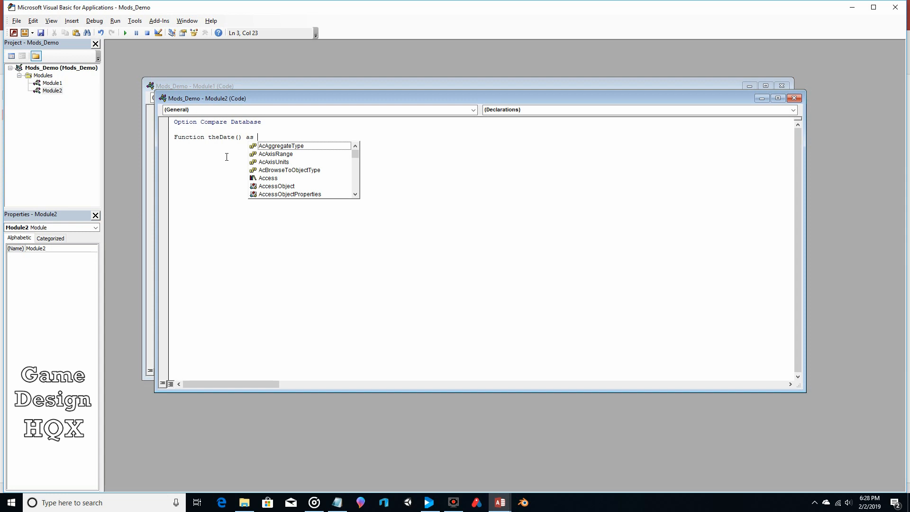
type("Date")
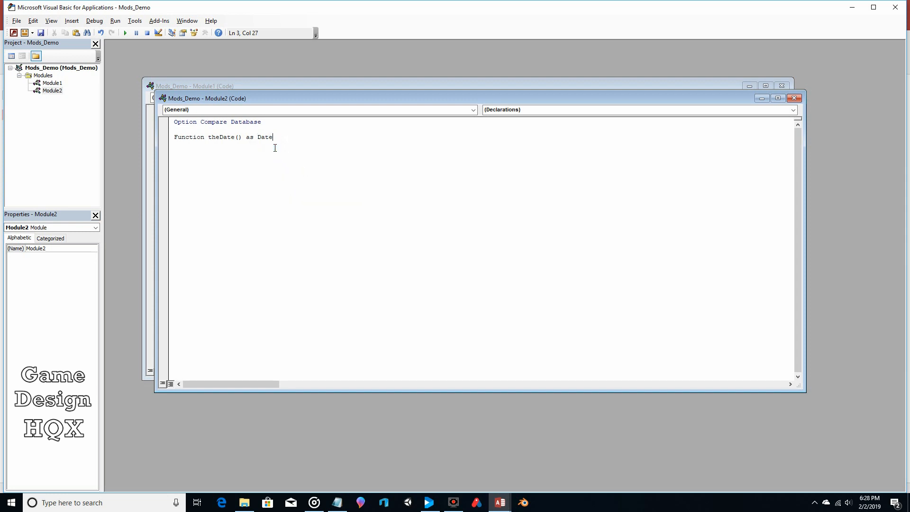
key("Return")
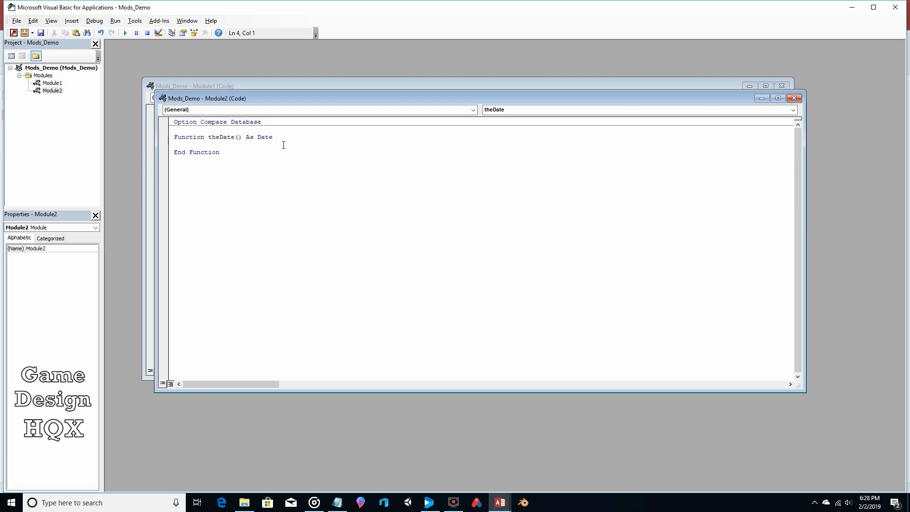
double_click(264, 137)
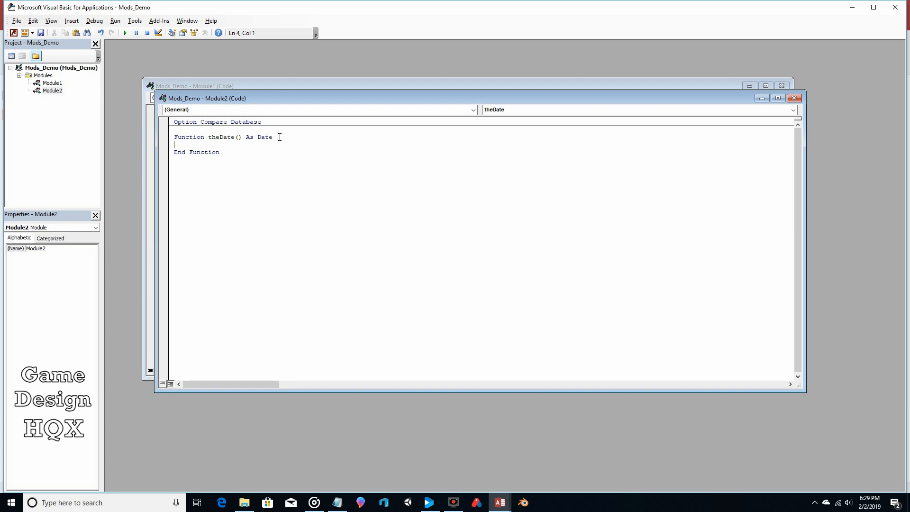
Step: Make theDate return Now() and save the module as Module2
double_click(264, 137)
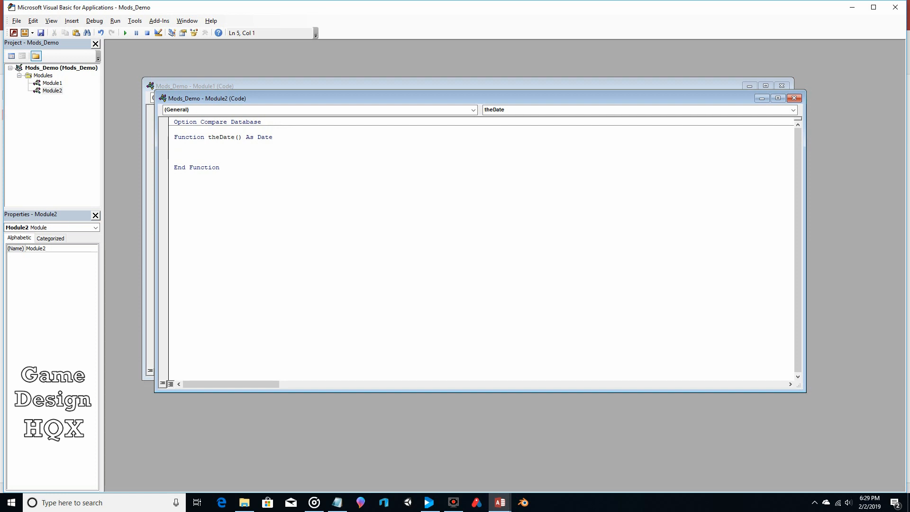
type("the")
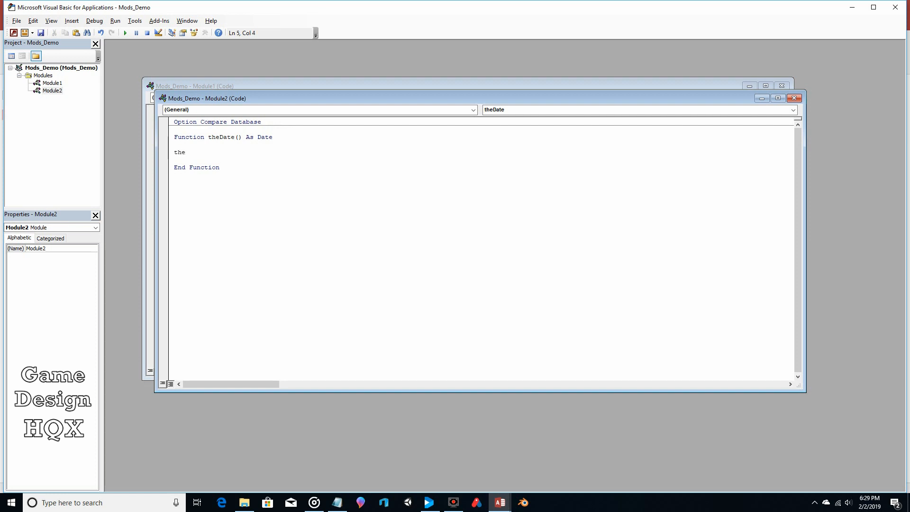
type("Date")
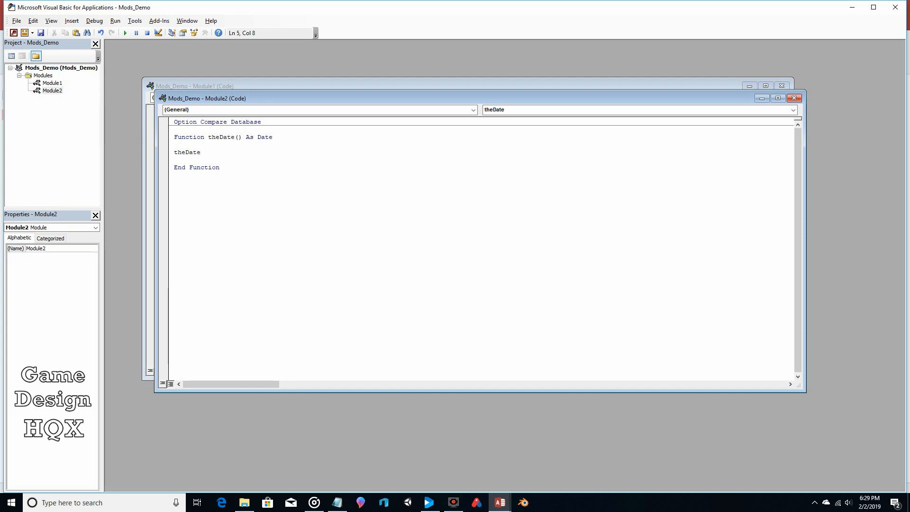
type("=")
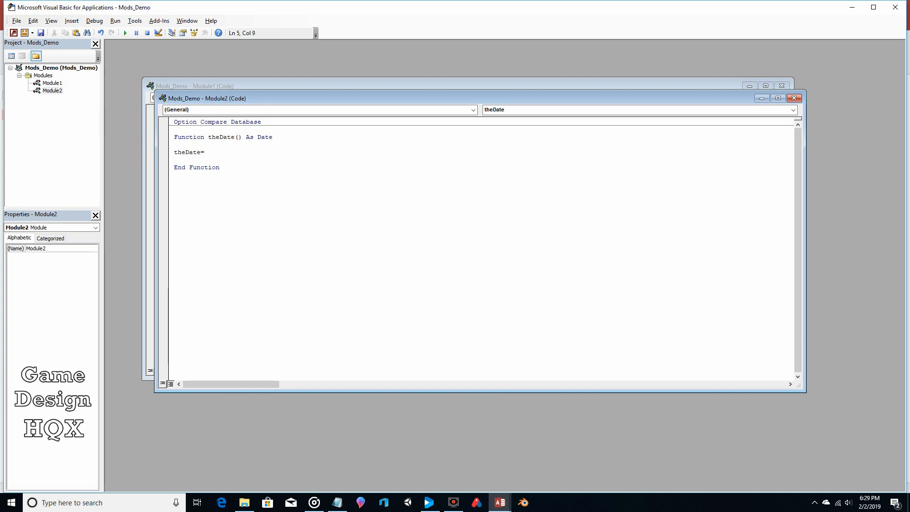
type("Now")
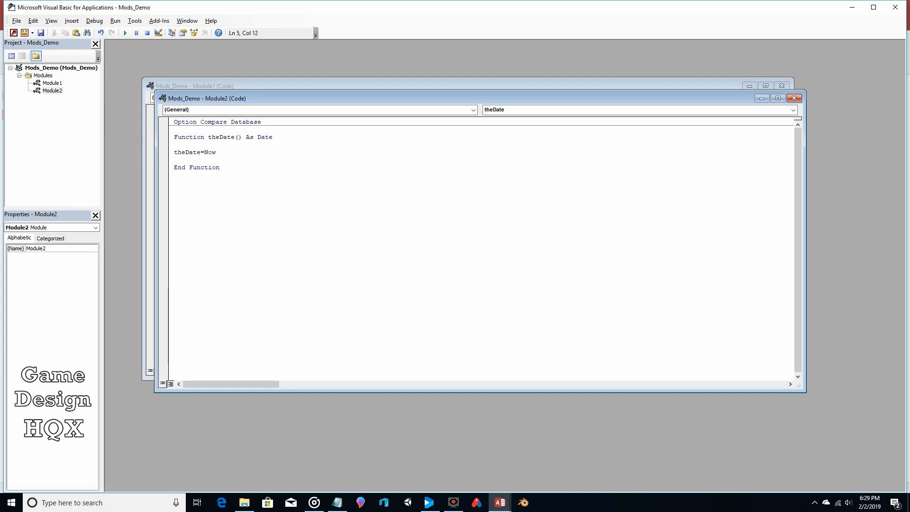
type("();")
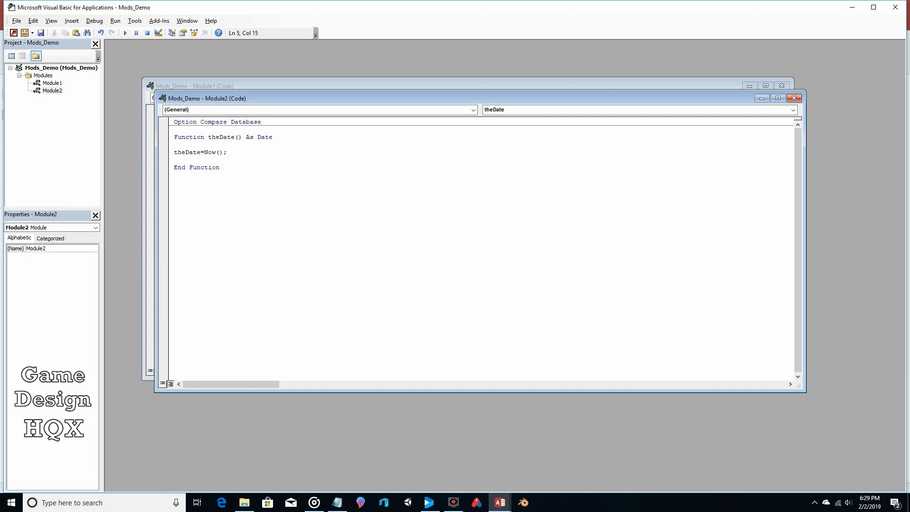
key("Backspace")
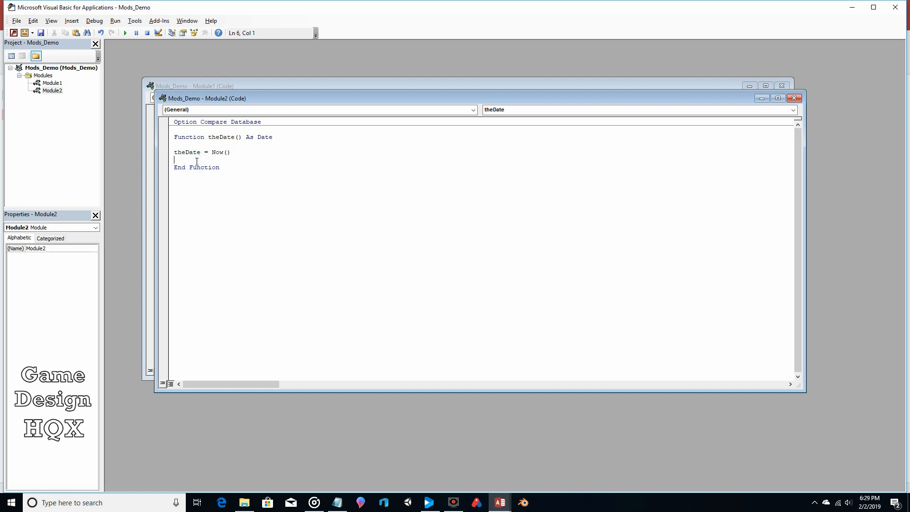
mouse_move(213, 137)
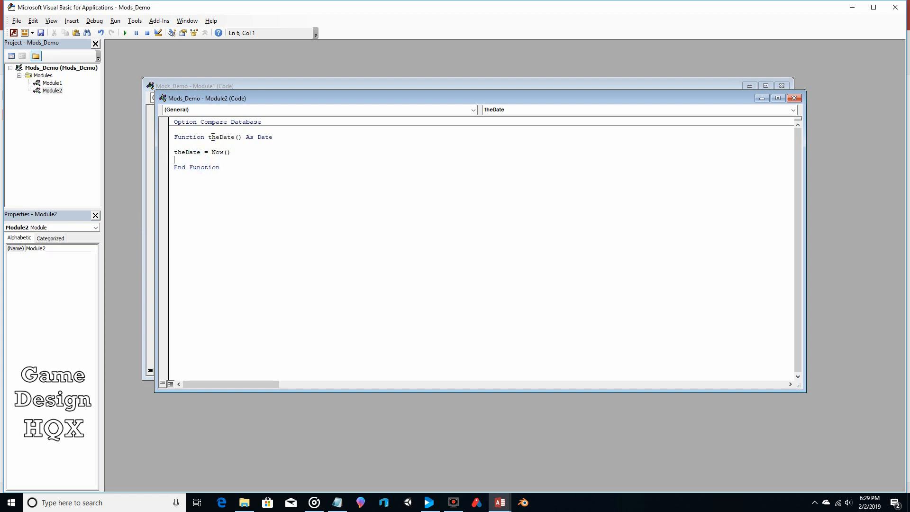
mouse_move(277, 136)
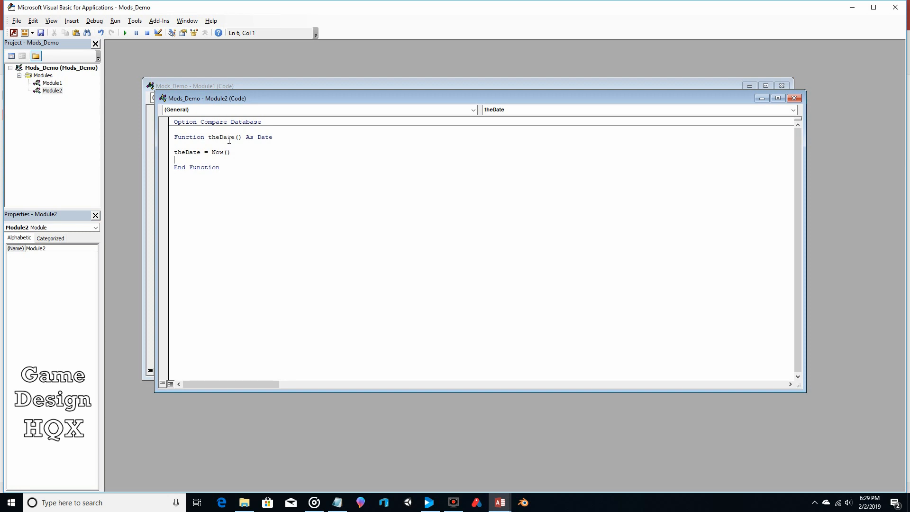
left_click(41, 33)
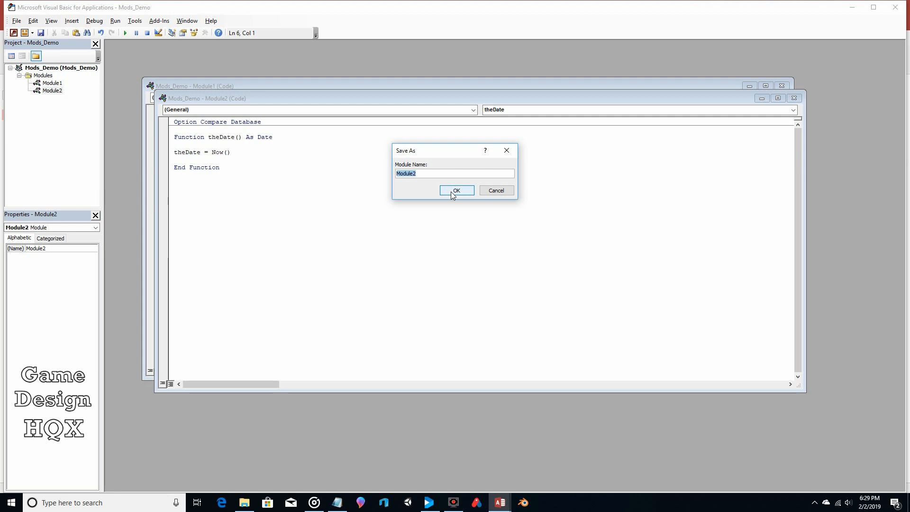
left_click(455, 191)
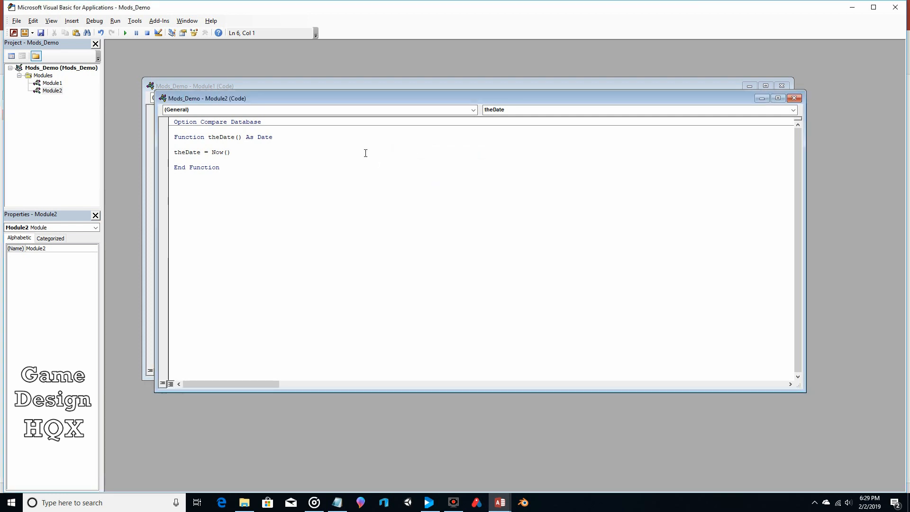
Step: Return to the Access database and reopen Form1 in Design View
left_click(173, 160)
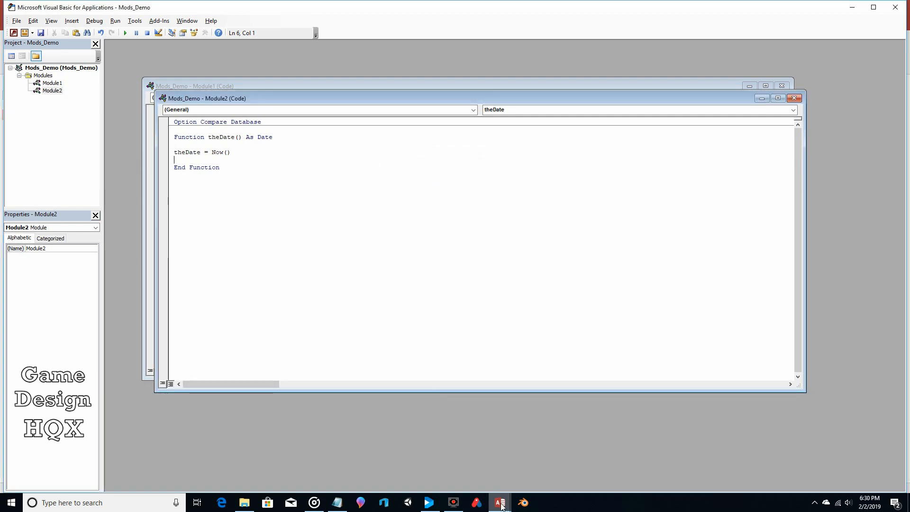
left_click(497, 502)
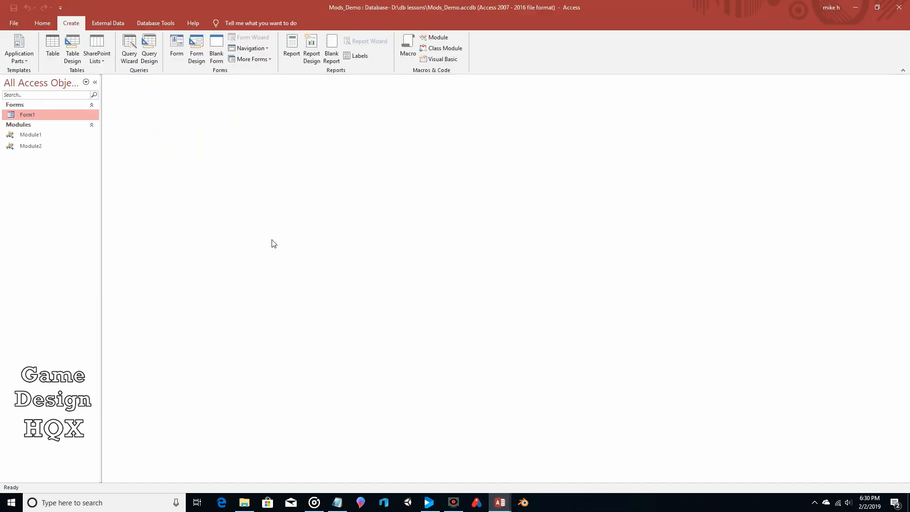
double_click(27, 114)
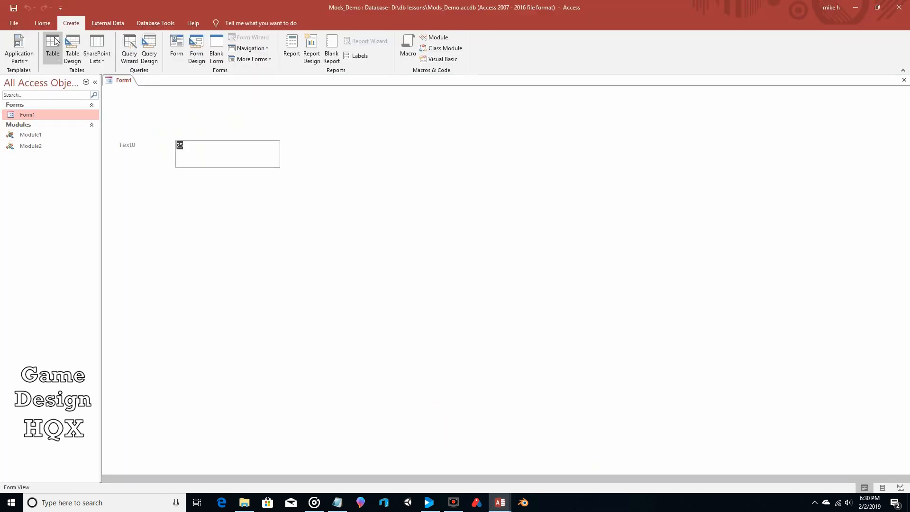
left_click(13, 49)
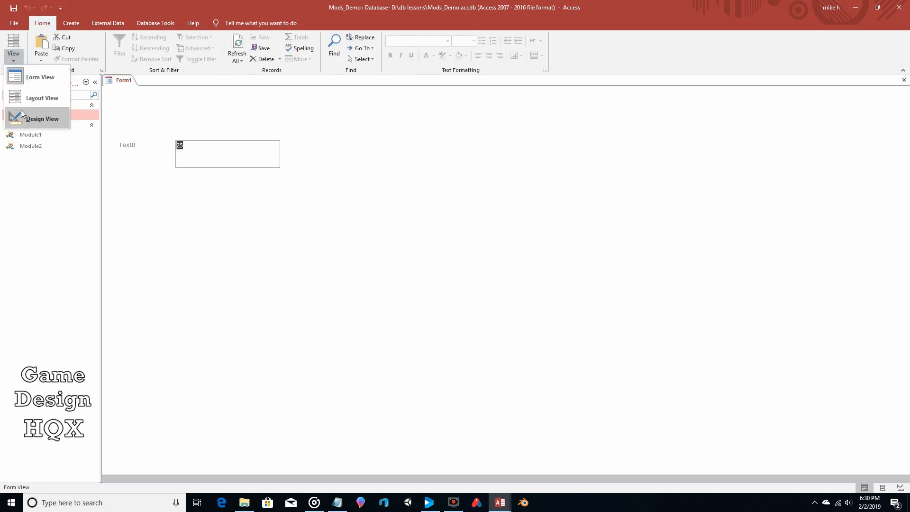
left_click(42, 118)
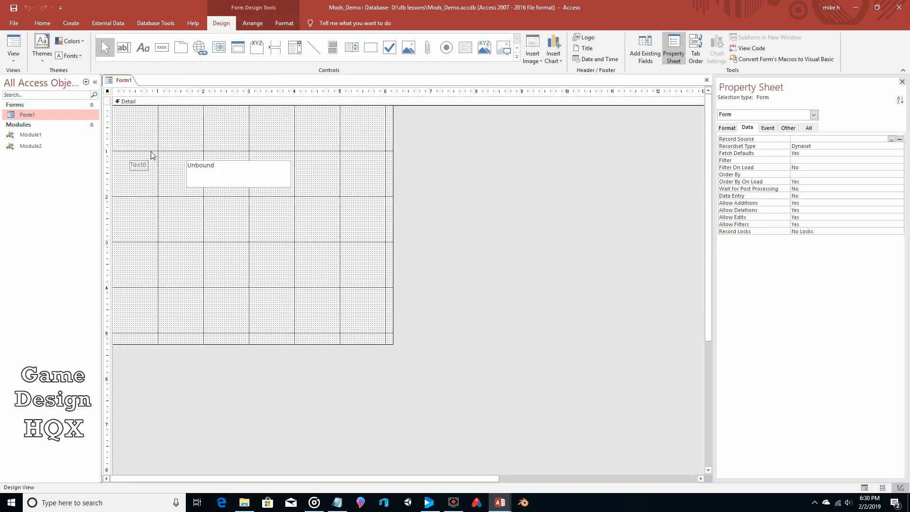
Step: Draw text box Text2 and set its Default Value to =theDate(), dismissing the syntax error
left_click(238, 173)
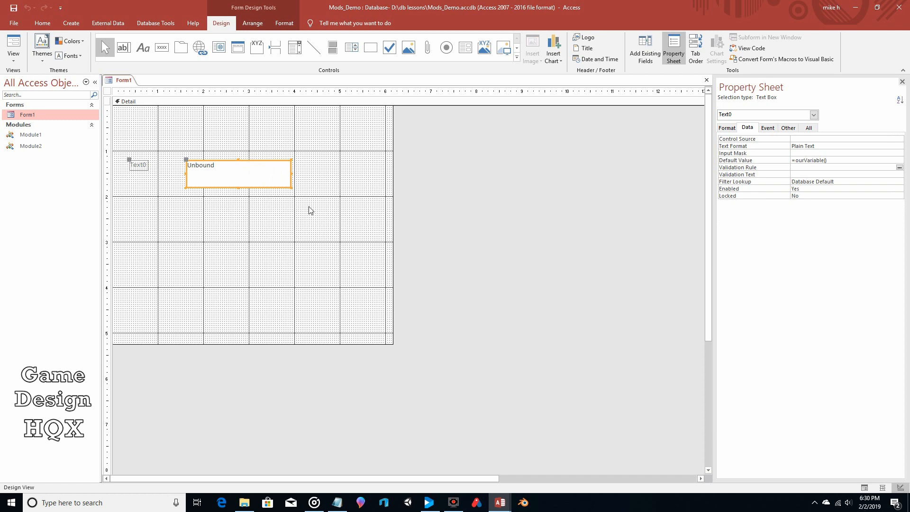
left_click(230, 132)
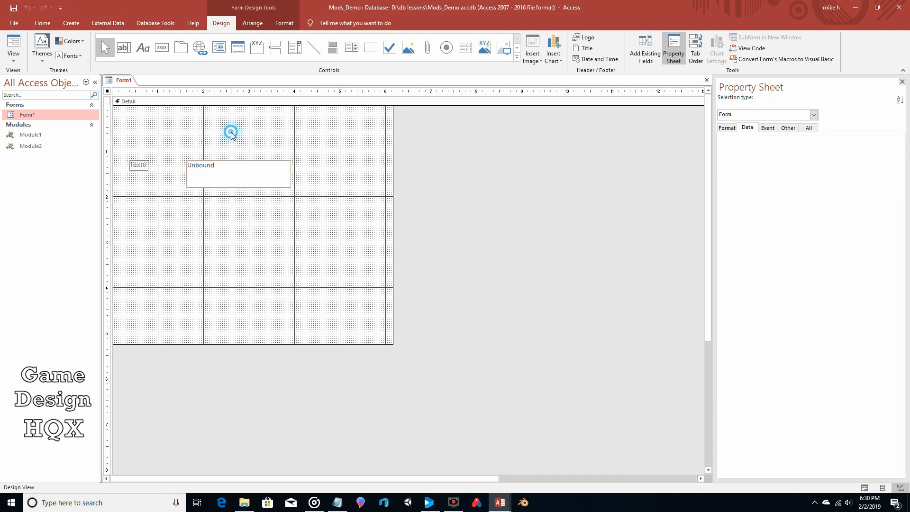
left_click(124, 47)
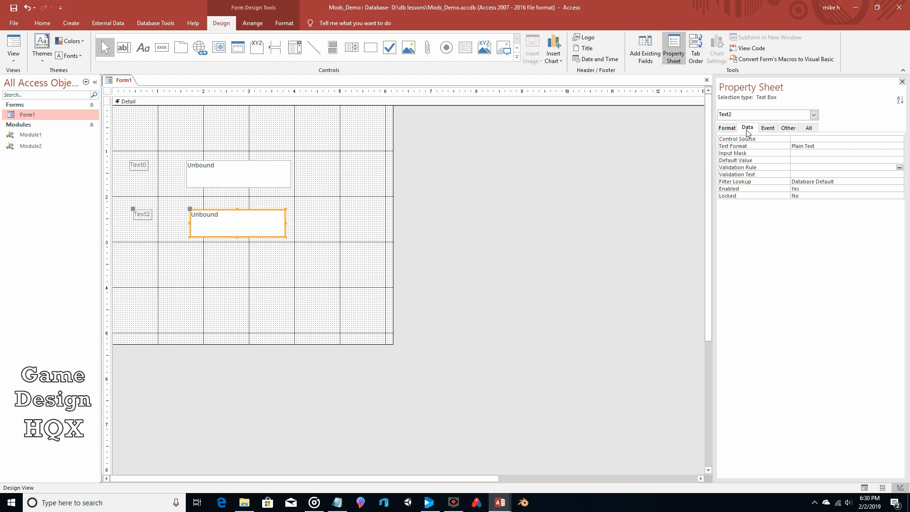
mouse_move(795, 175)
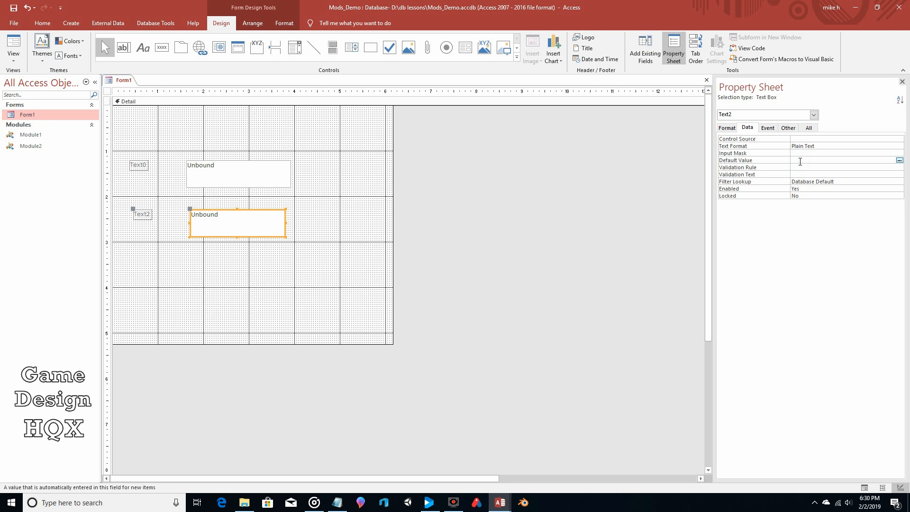
type("=the")
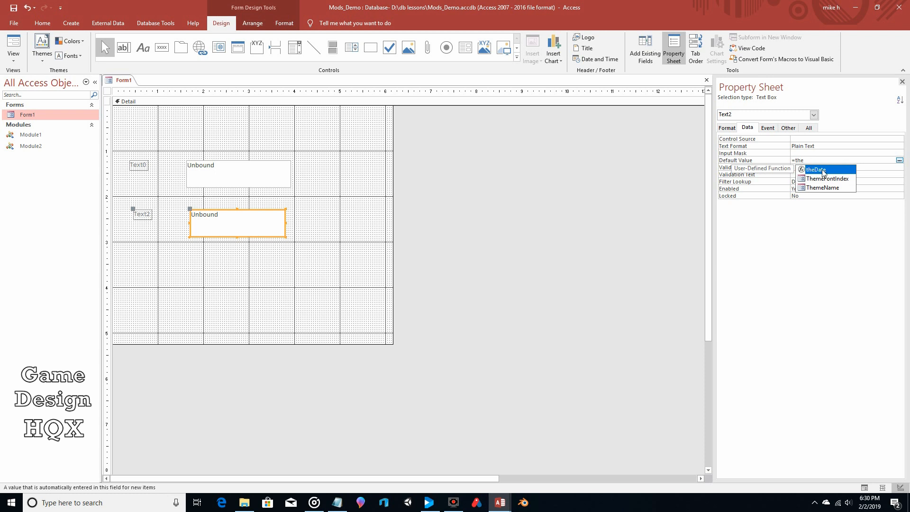
mouse_move(825, 175)
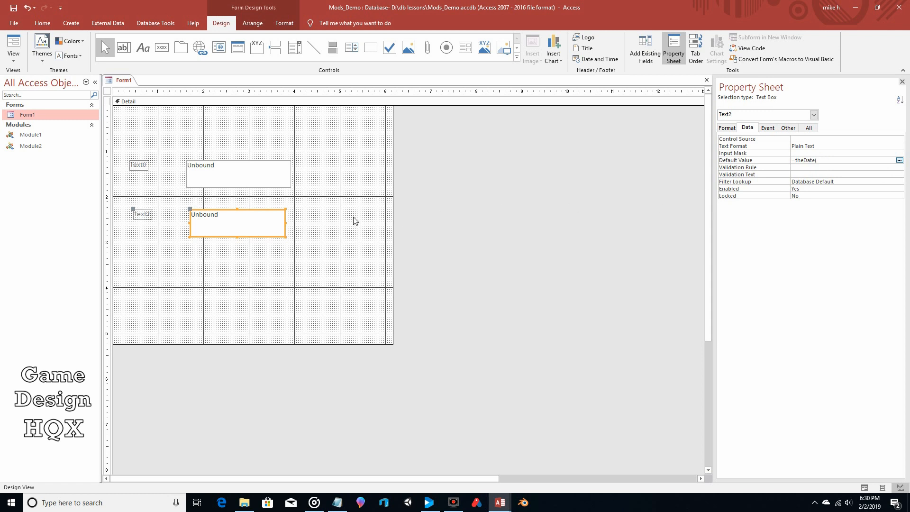
key("Return")
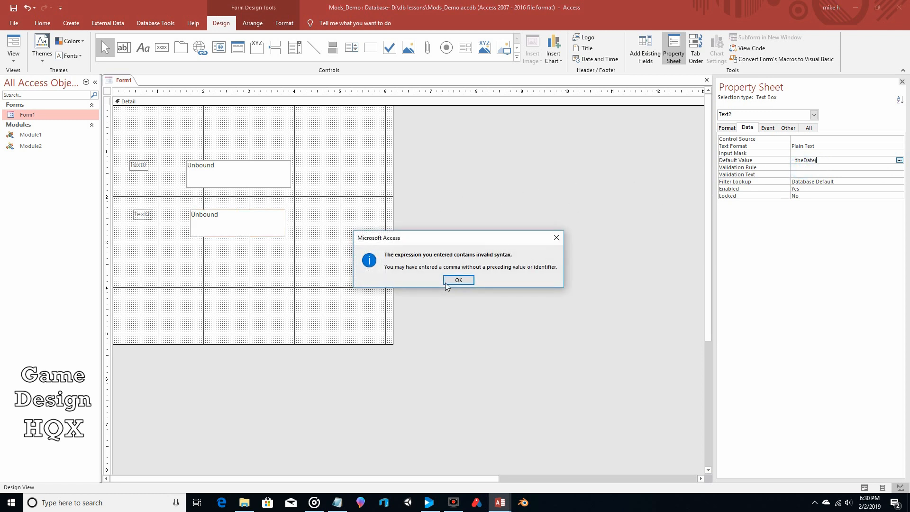
left_click(458, 280)
type(")")
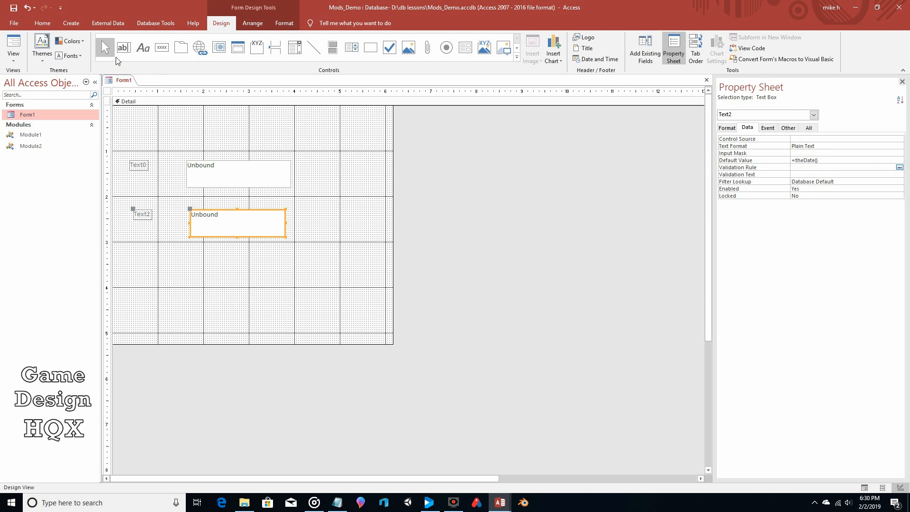
mouse_move(570, 93)
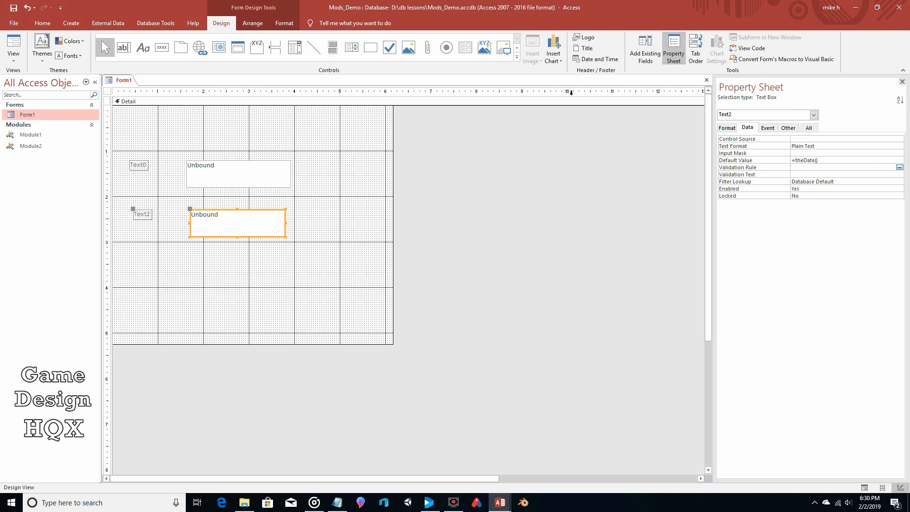
Step: Close design view and open Form1, checking Text0 shows 25 and Text2 the current date/time
left_click(706, 80)
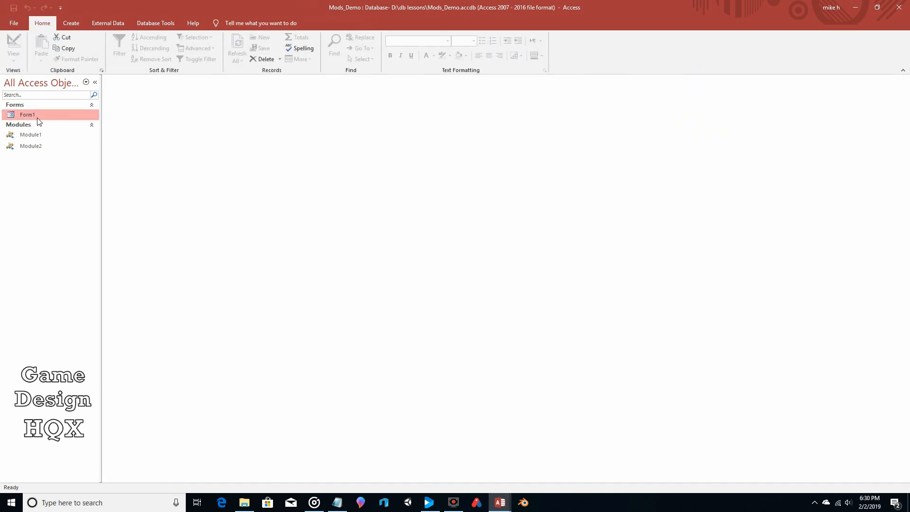
double_click(28, 114)
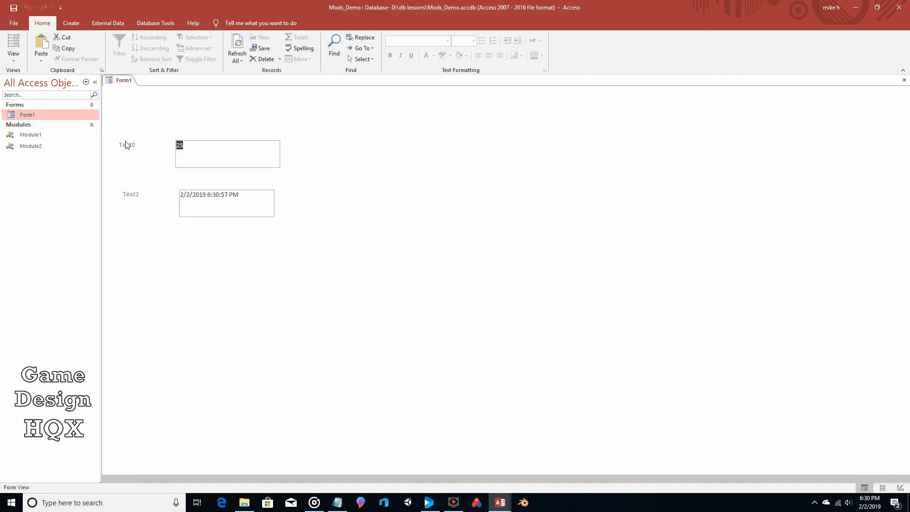
left_click(227, 145)
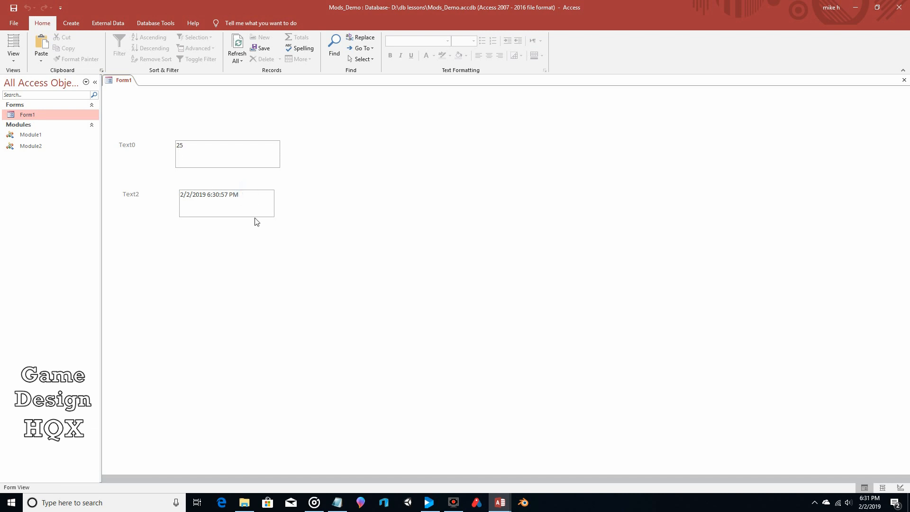
mouse_move(253, 212)
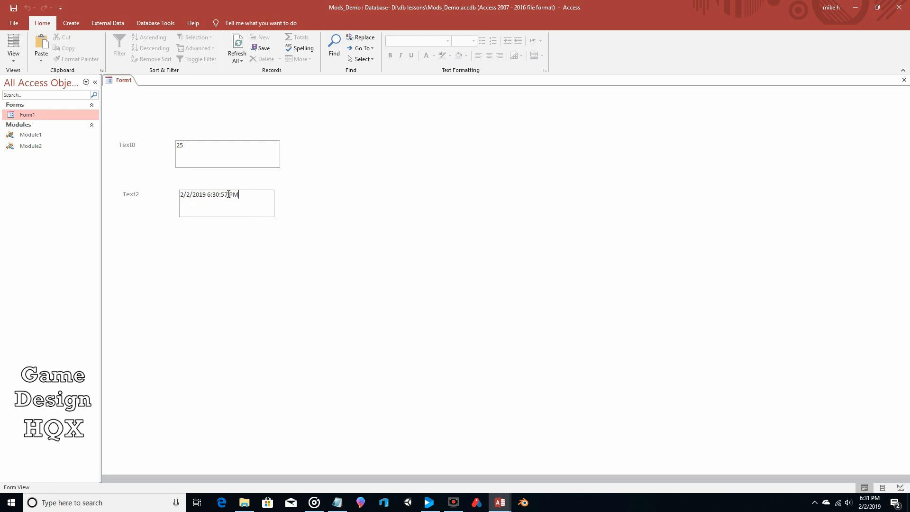
double_click(222, 194)
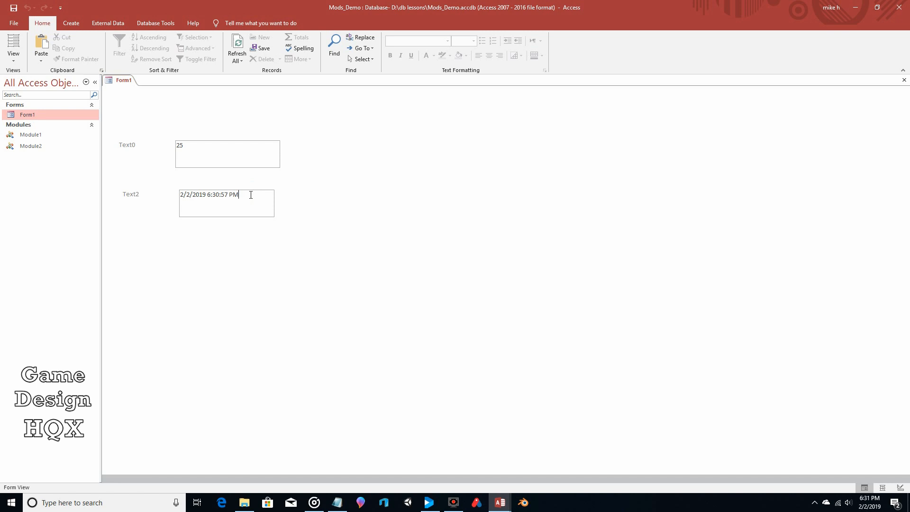
mouse_move(111, 212)
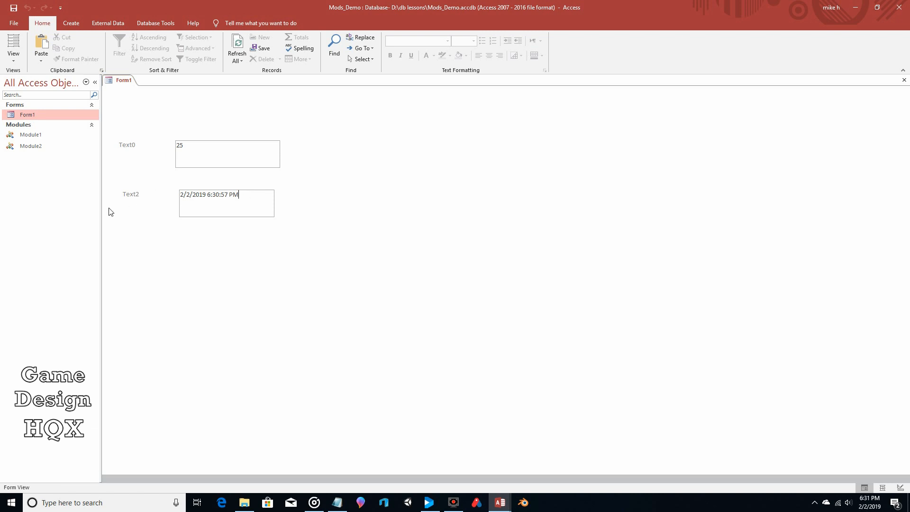
mouse_move(27, 135)
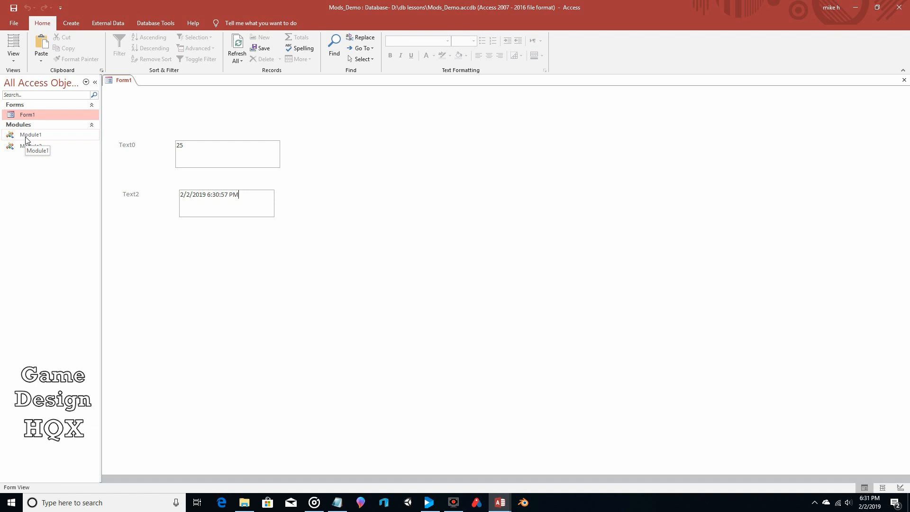
mouse_move(31, 145)
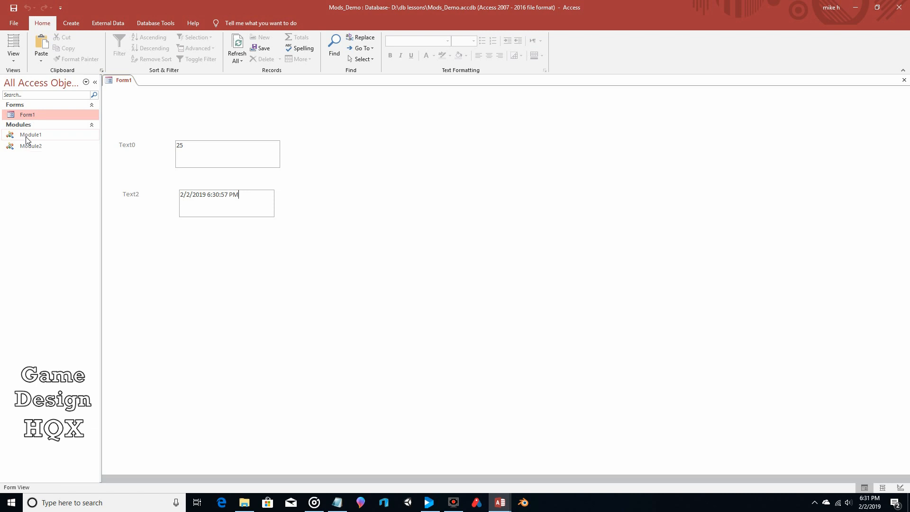
mouse_move(134, 191)
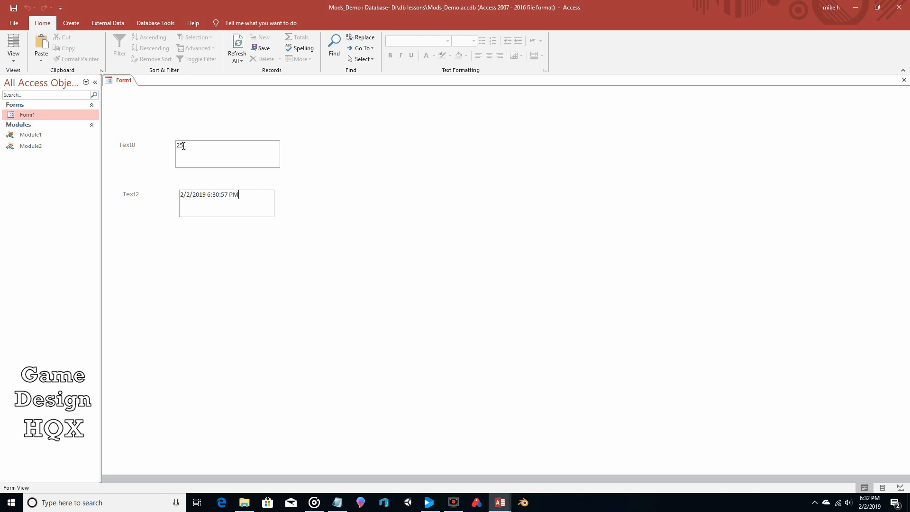
mouse_move(360, 265)
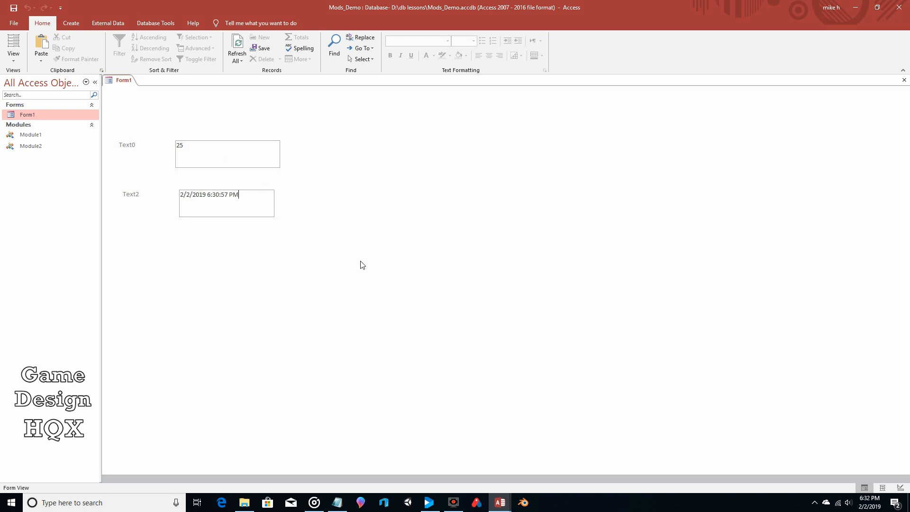